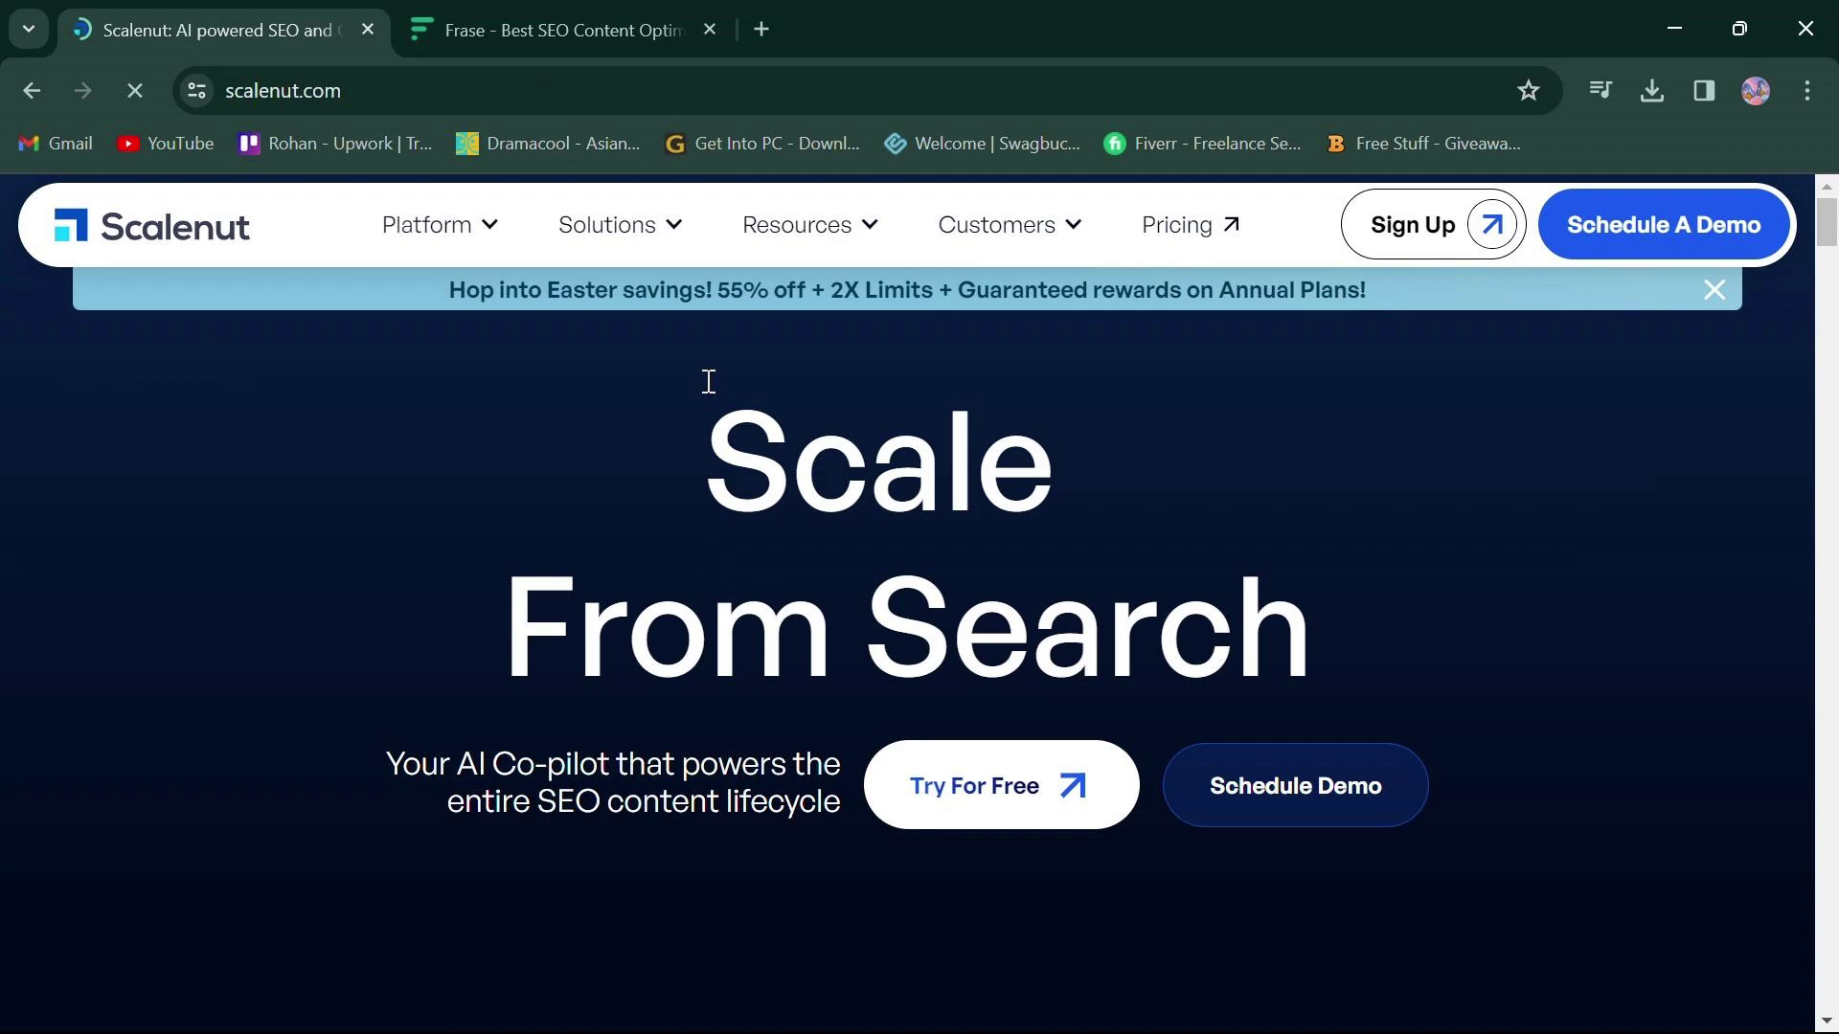
Scroll the Scalenut homepage down to the 'Get the entire keyword plan for your niche' section.
scroll("down", 3)
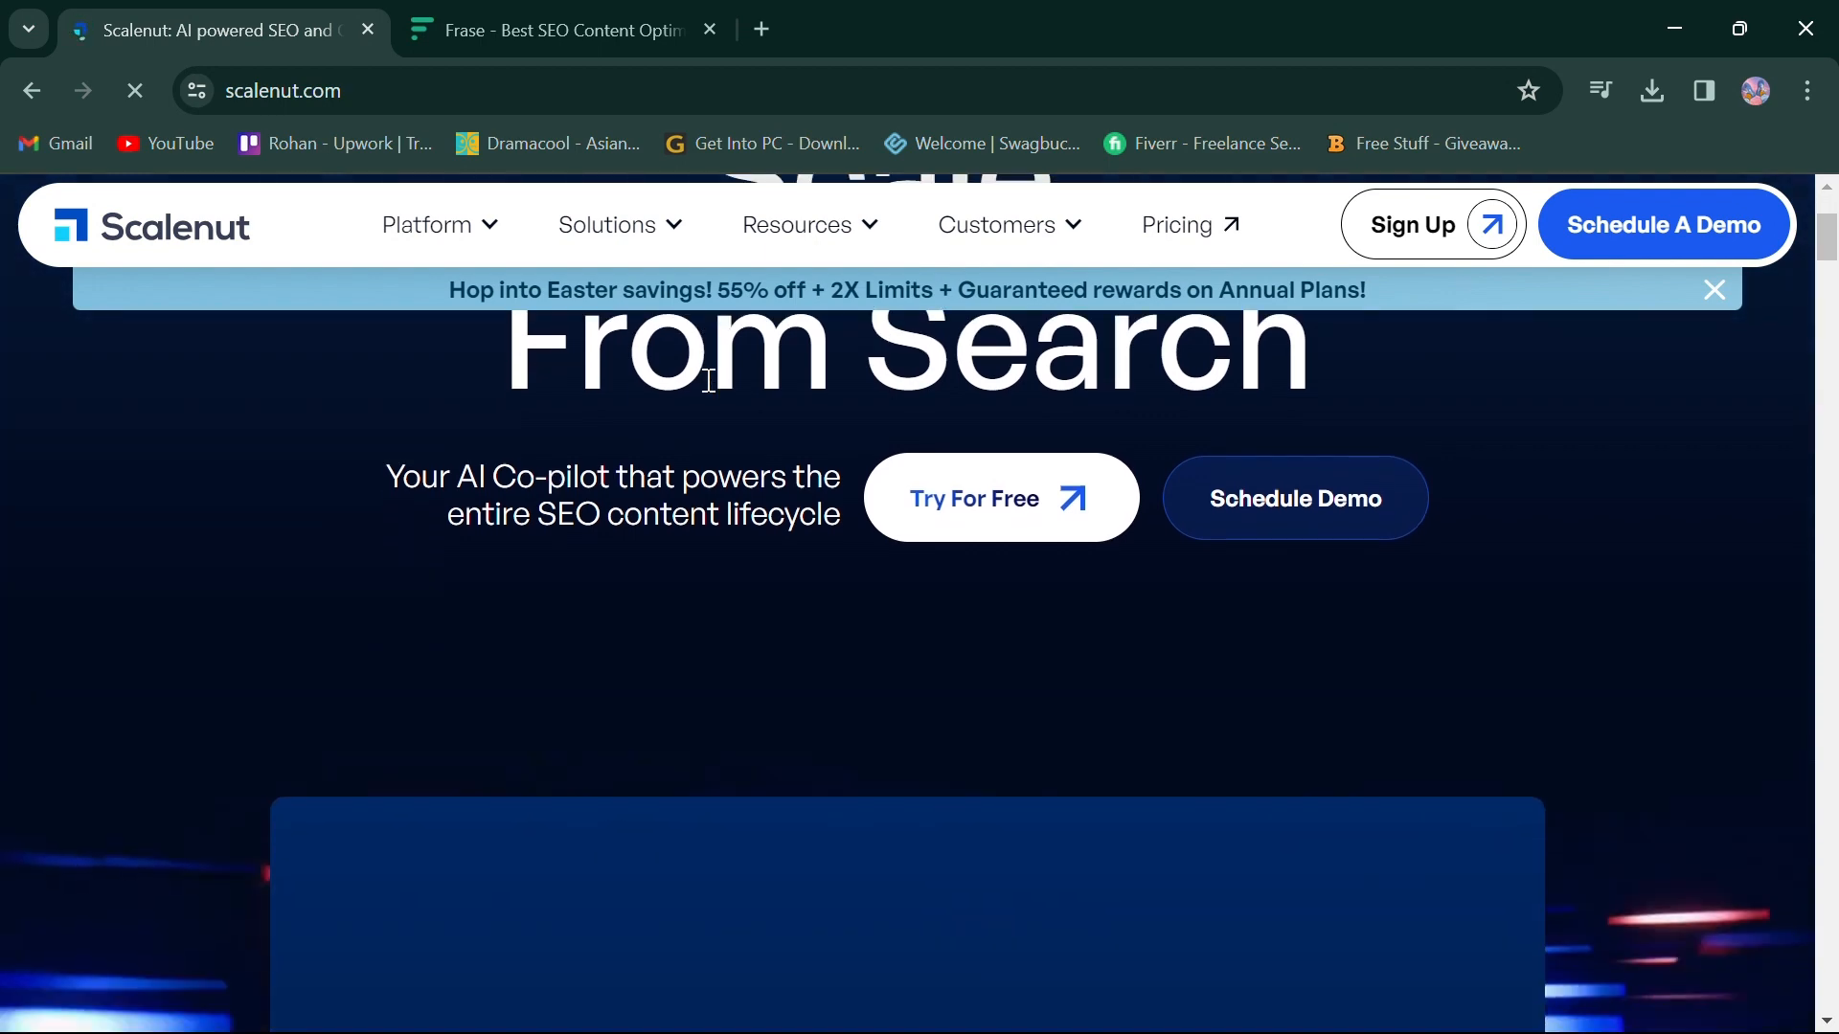
scroll("down", 3)
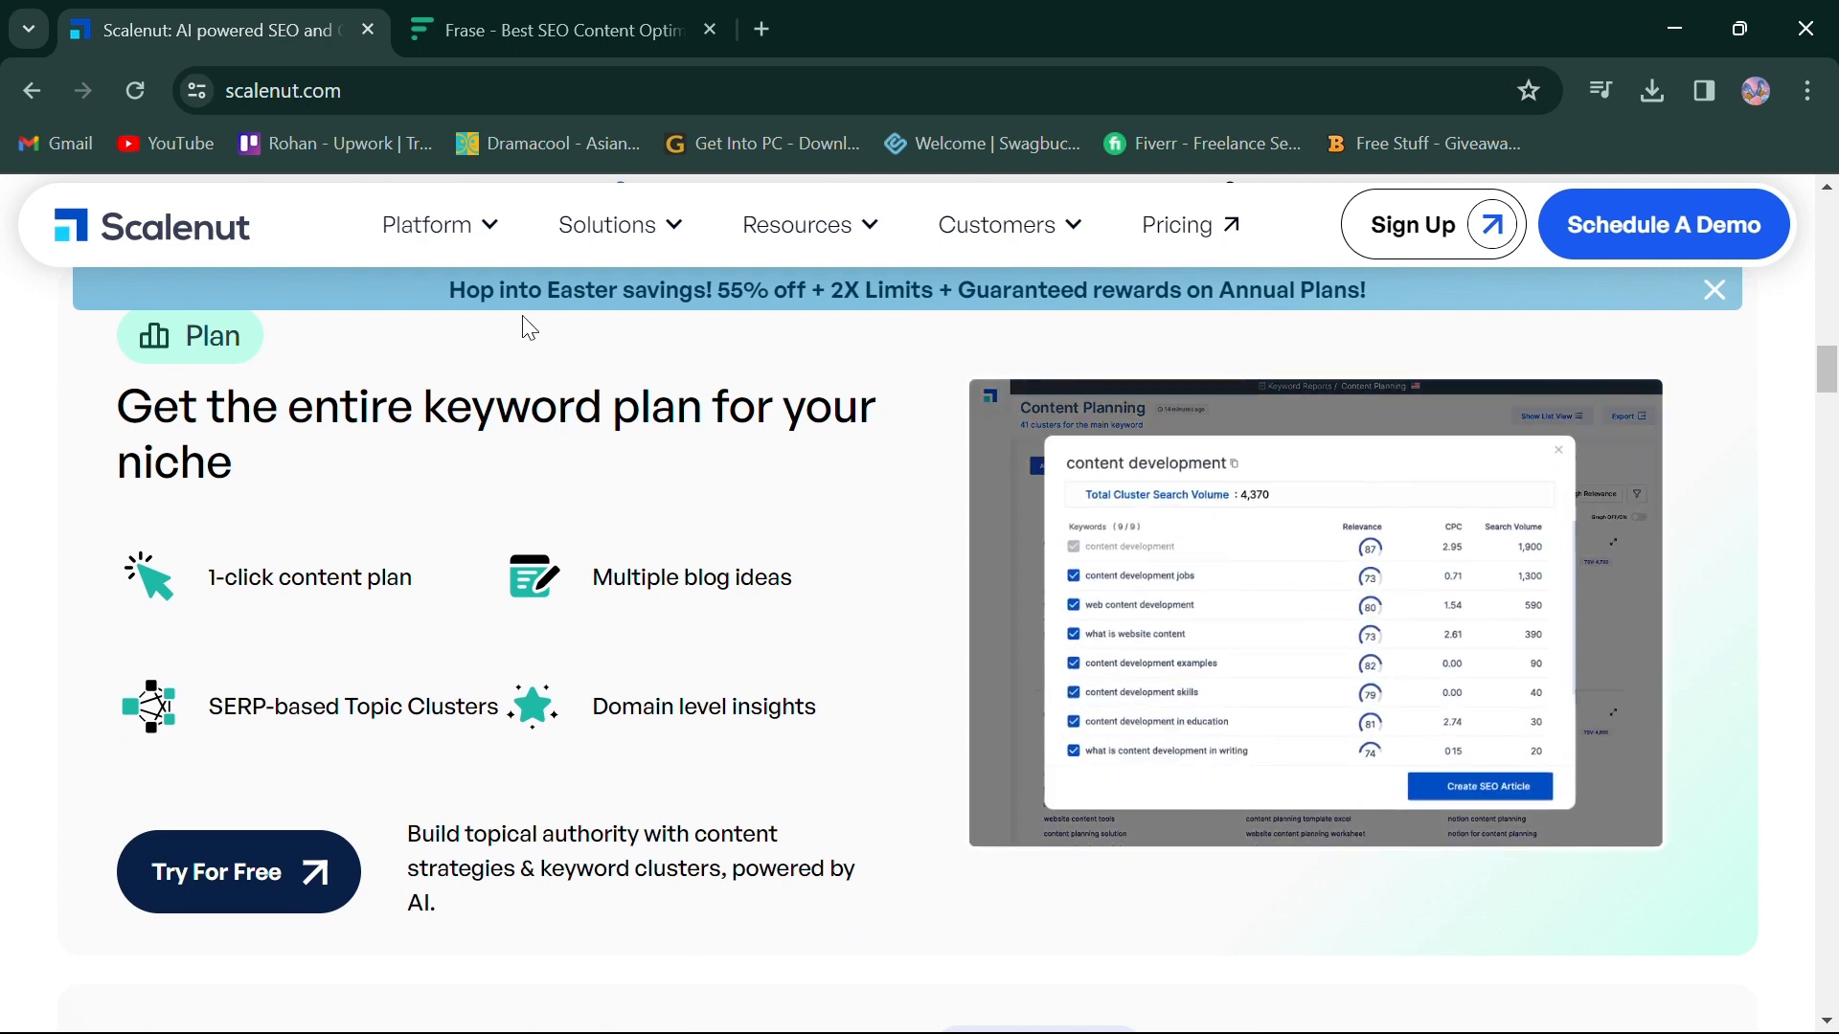
Expand Scalenut's Platform menu listing plan, research, create, optimize and traffic analyzer tools.
left_click(426, 224)
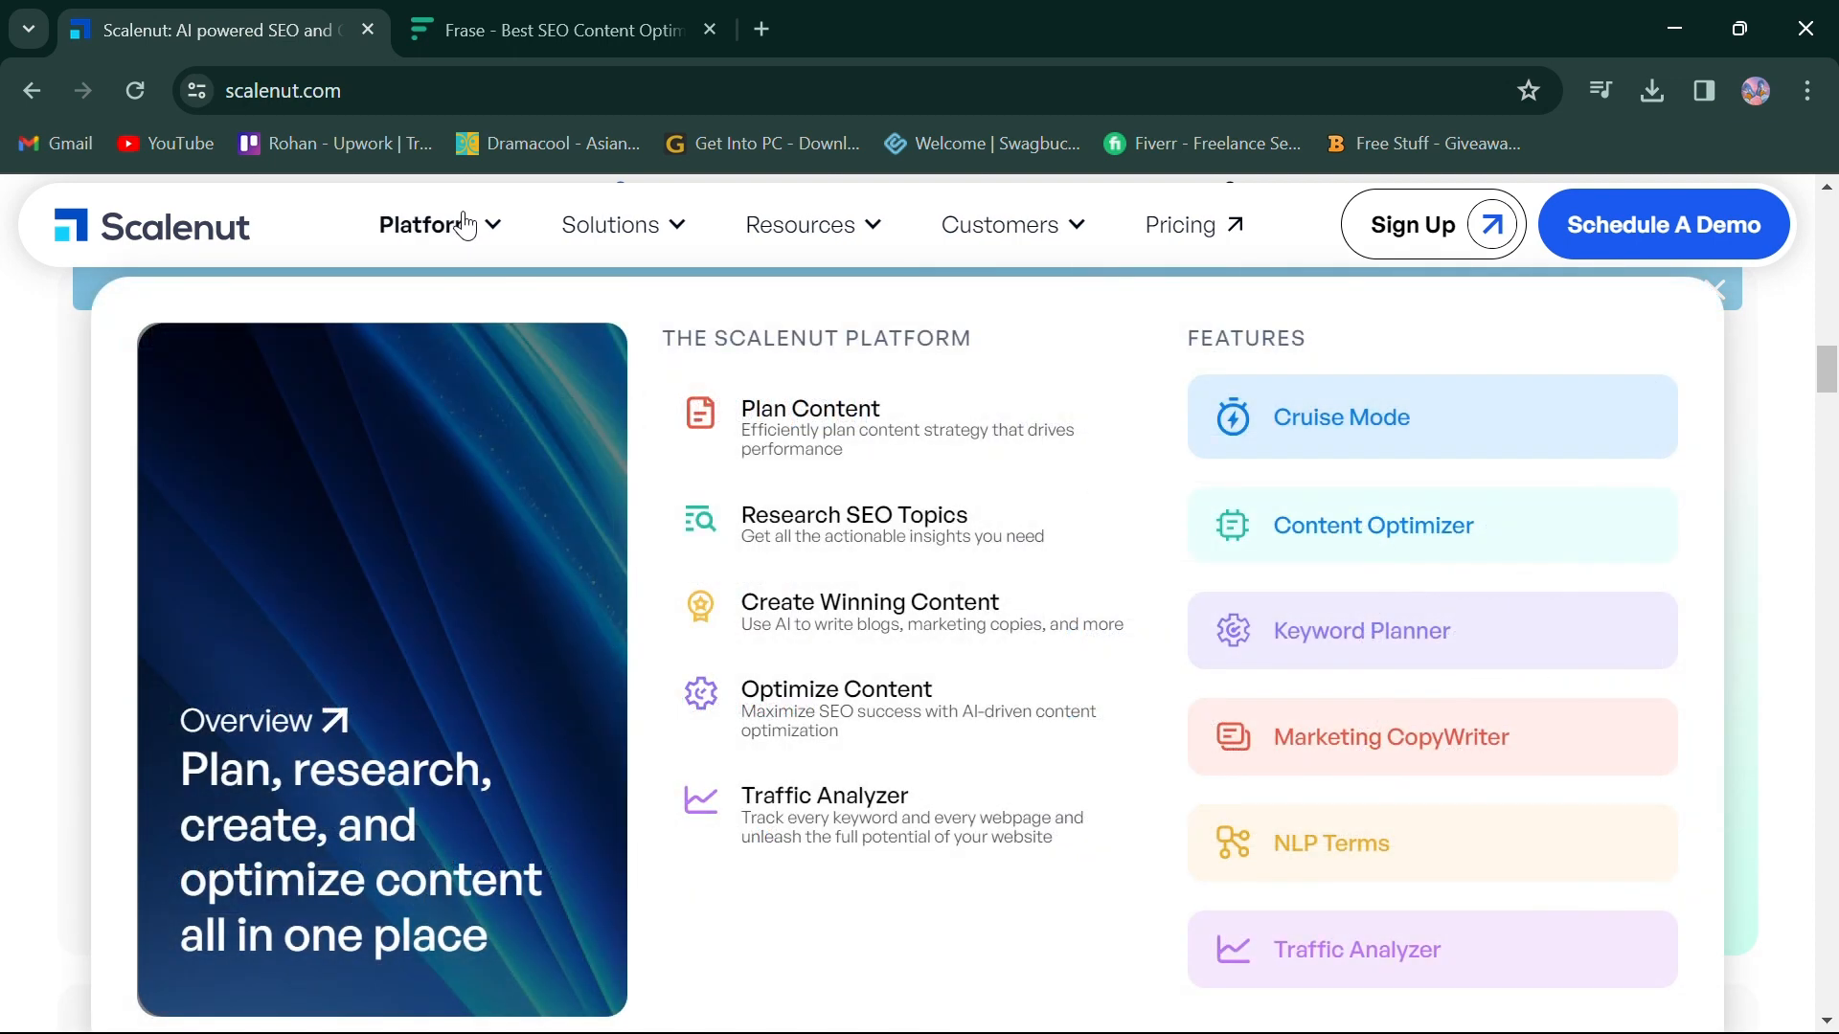
mouse_move(697, 421)
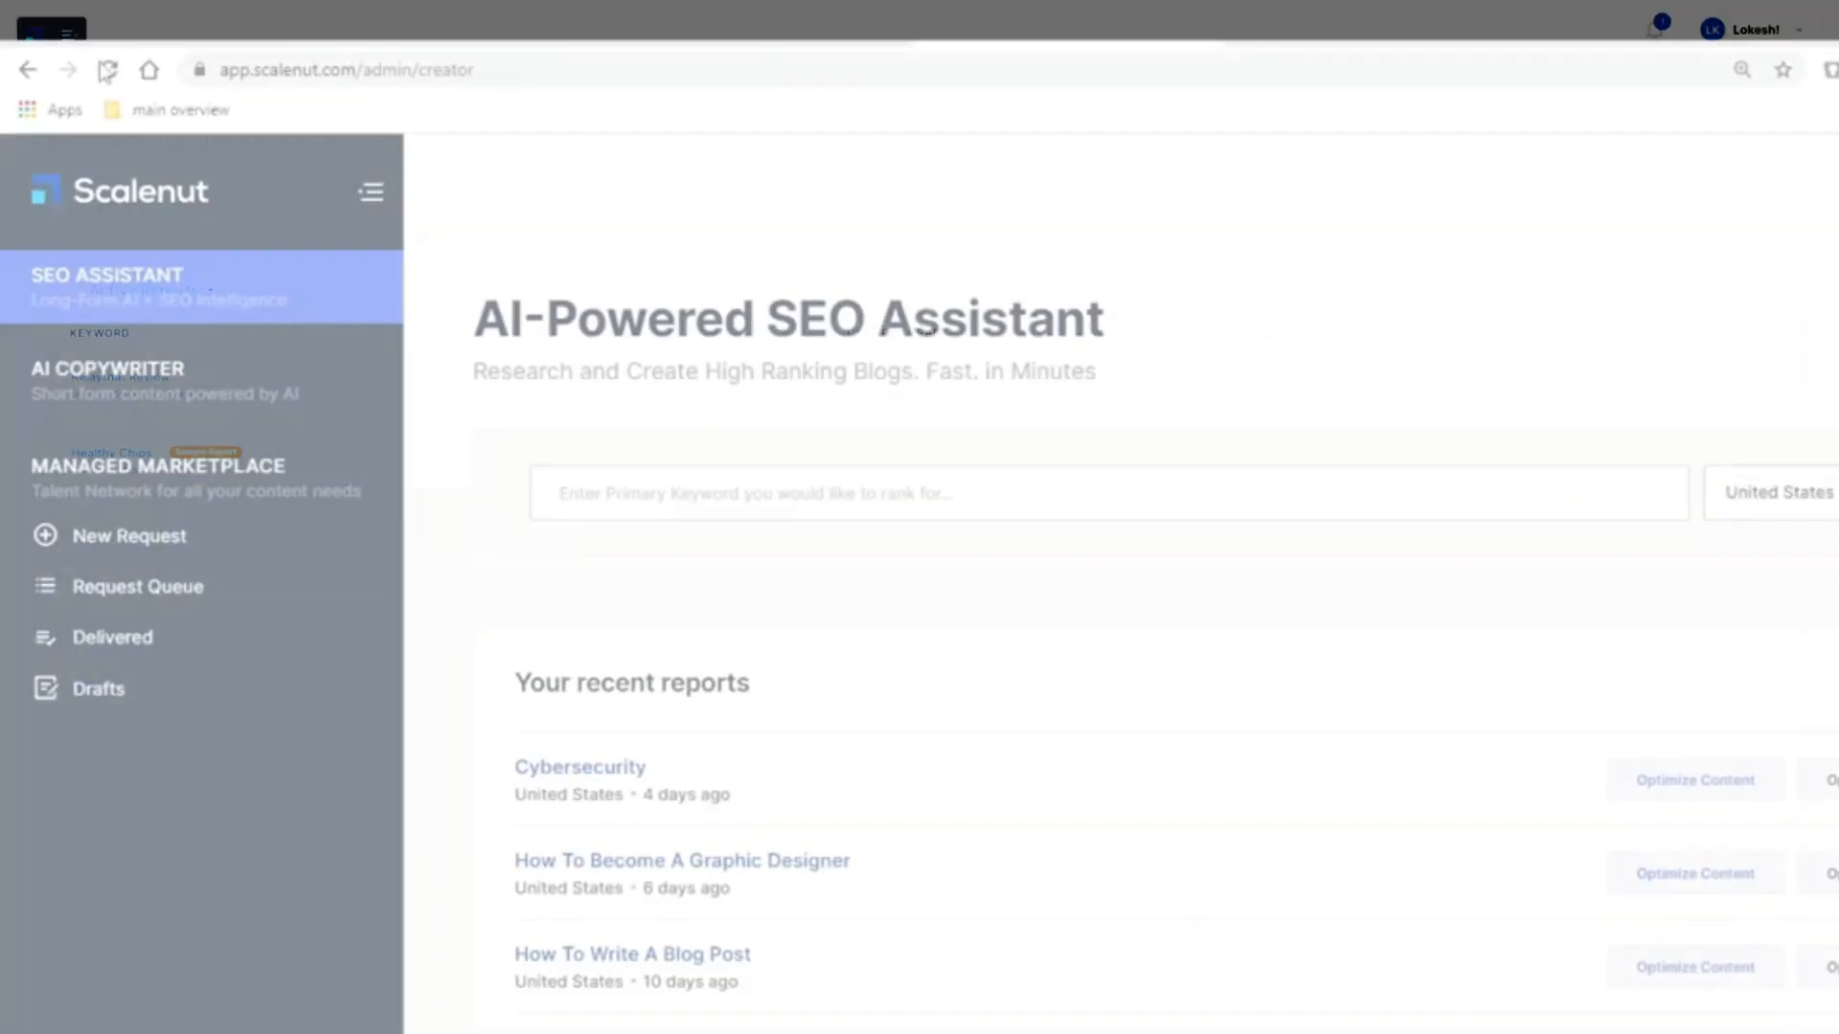
Browse the AI Copywriter templates for product descriptions, blog ideas and social media posts.
left_click(106, 368)
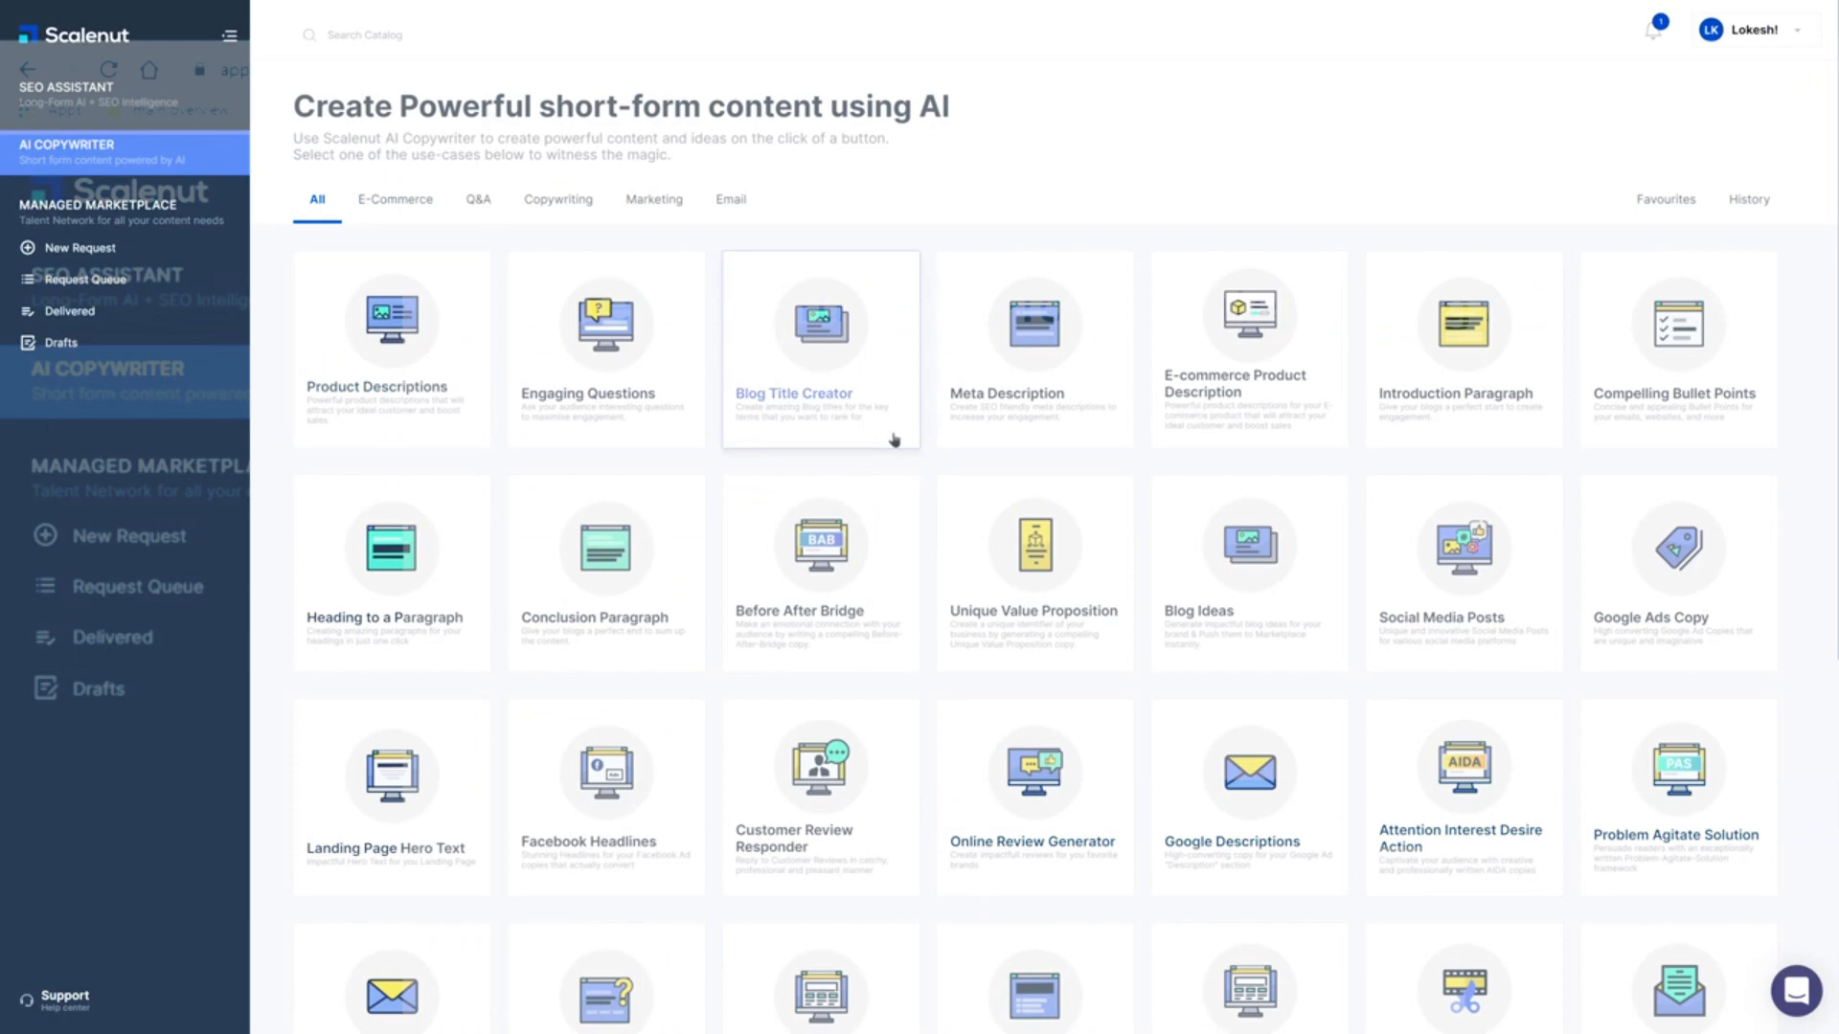
scroll("down", 3)
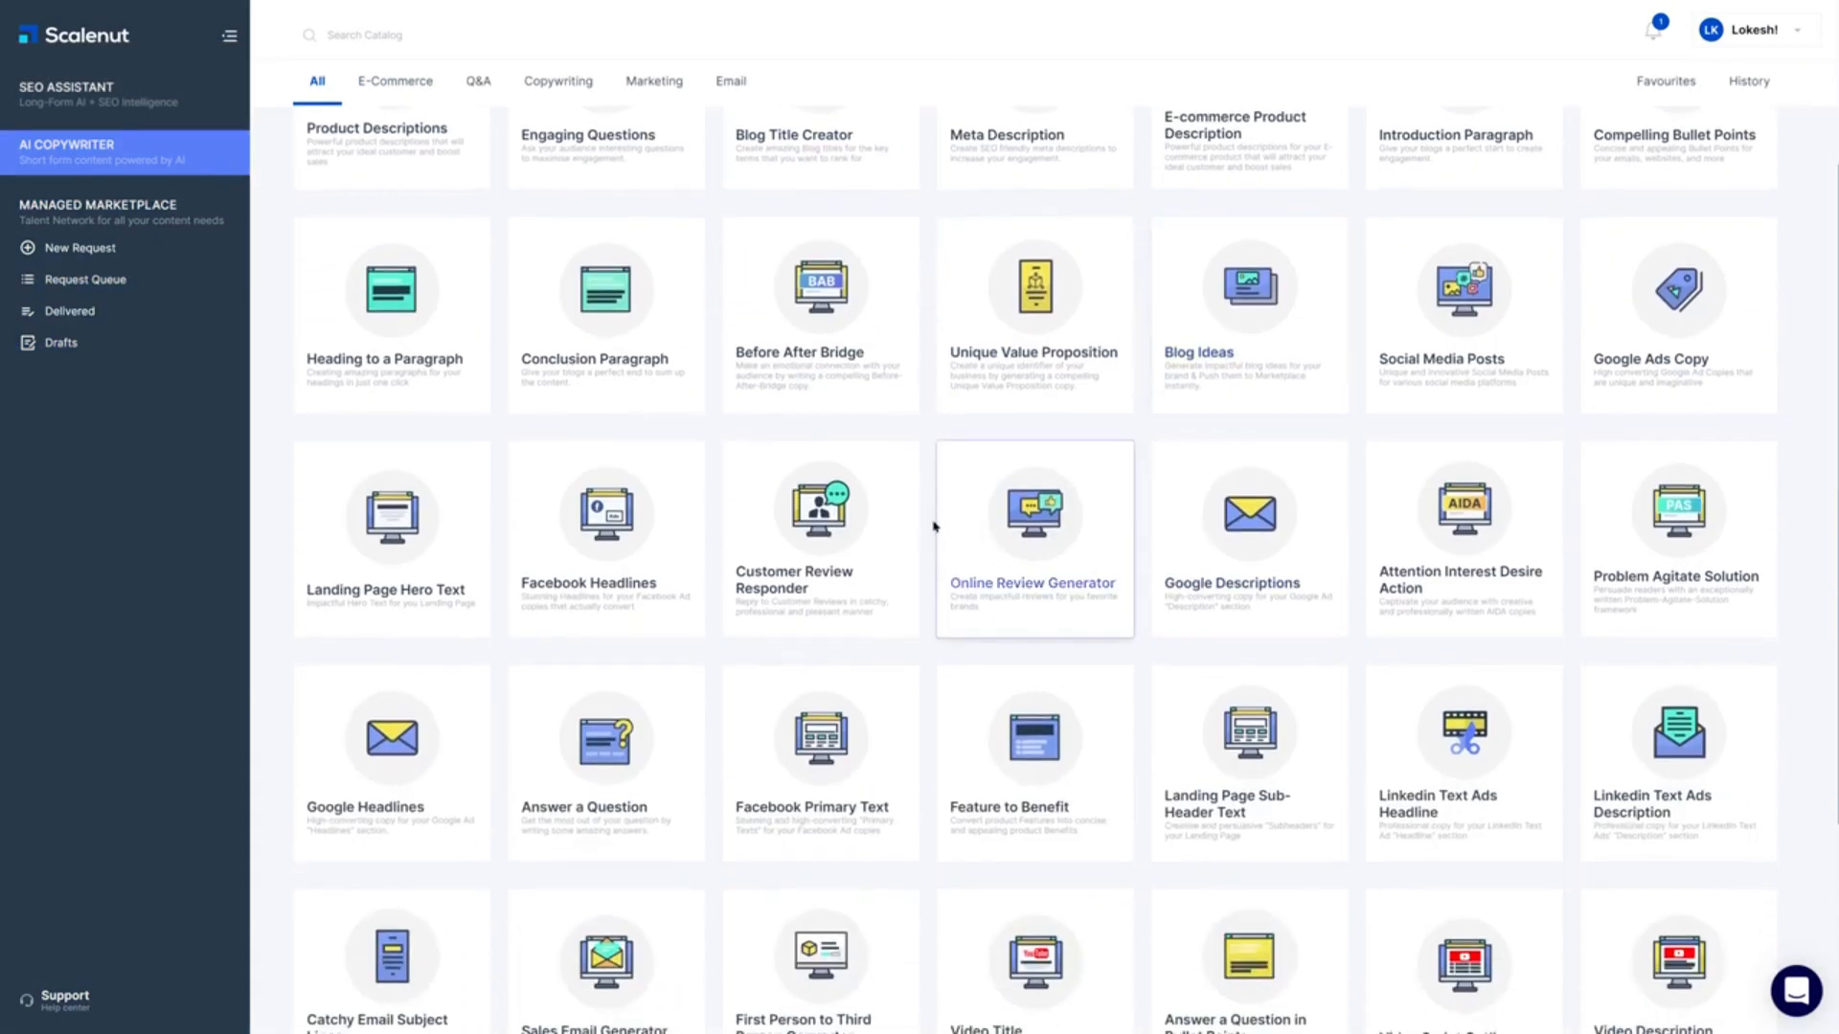
scroll("down", 3)
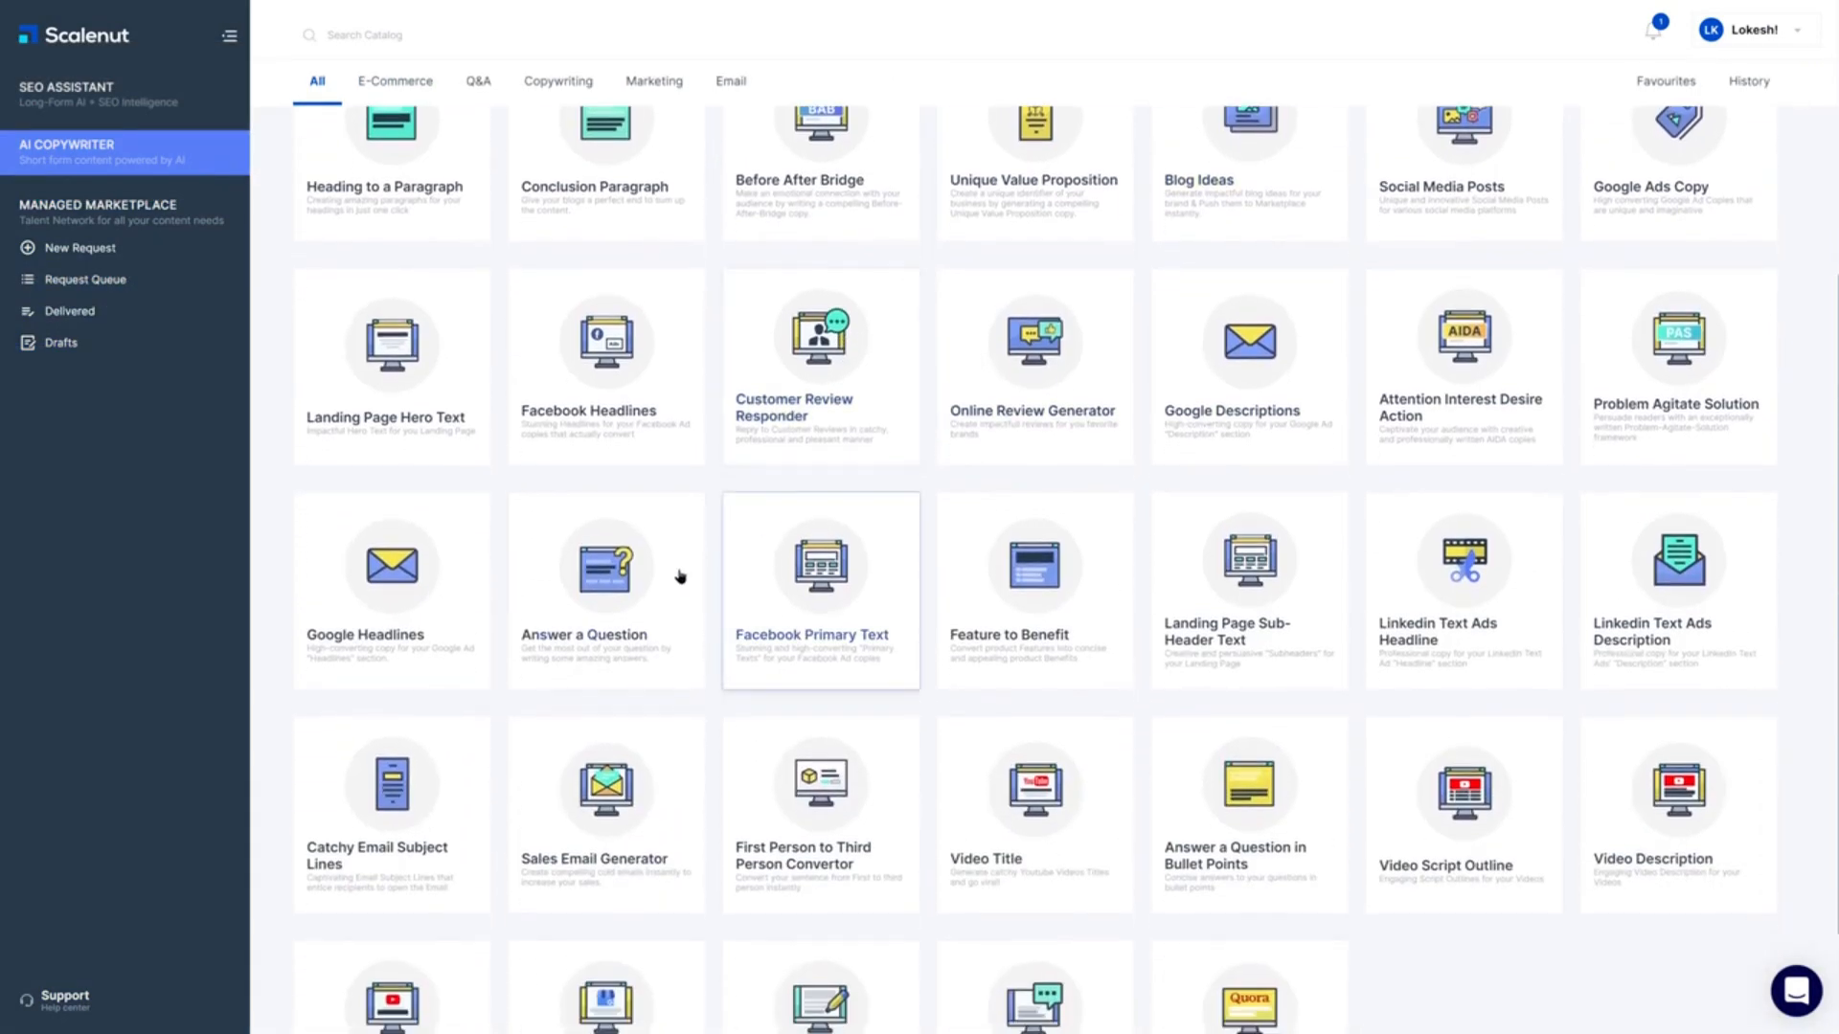
mouse_move(1285, 648)
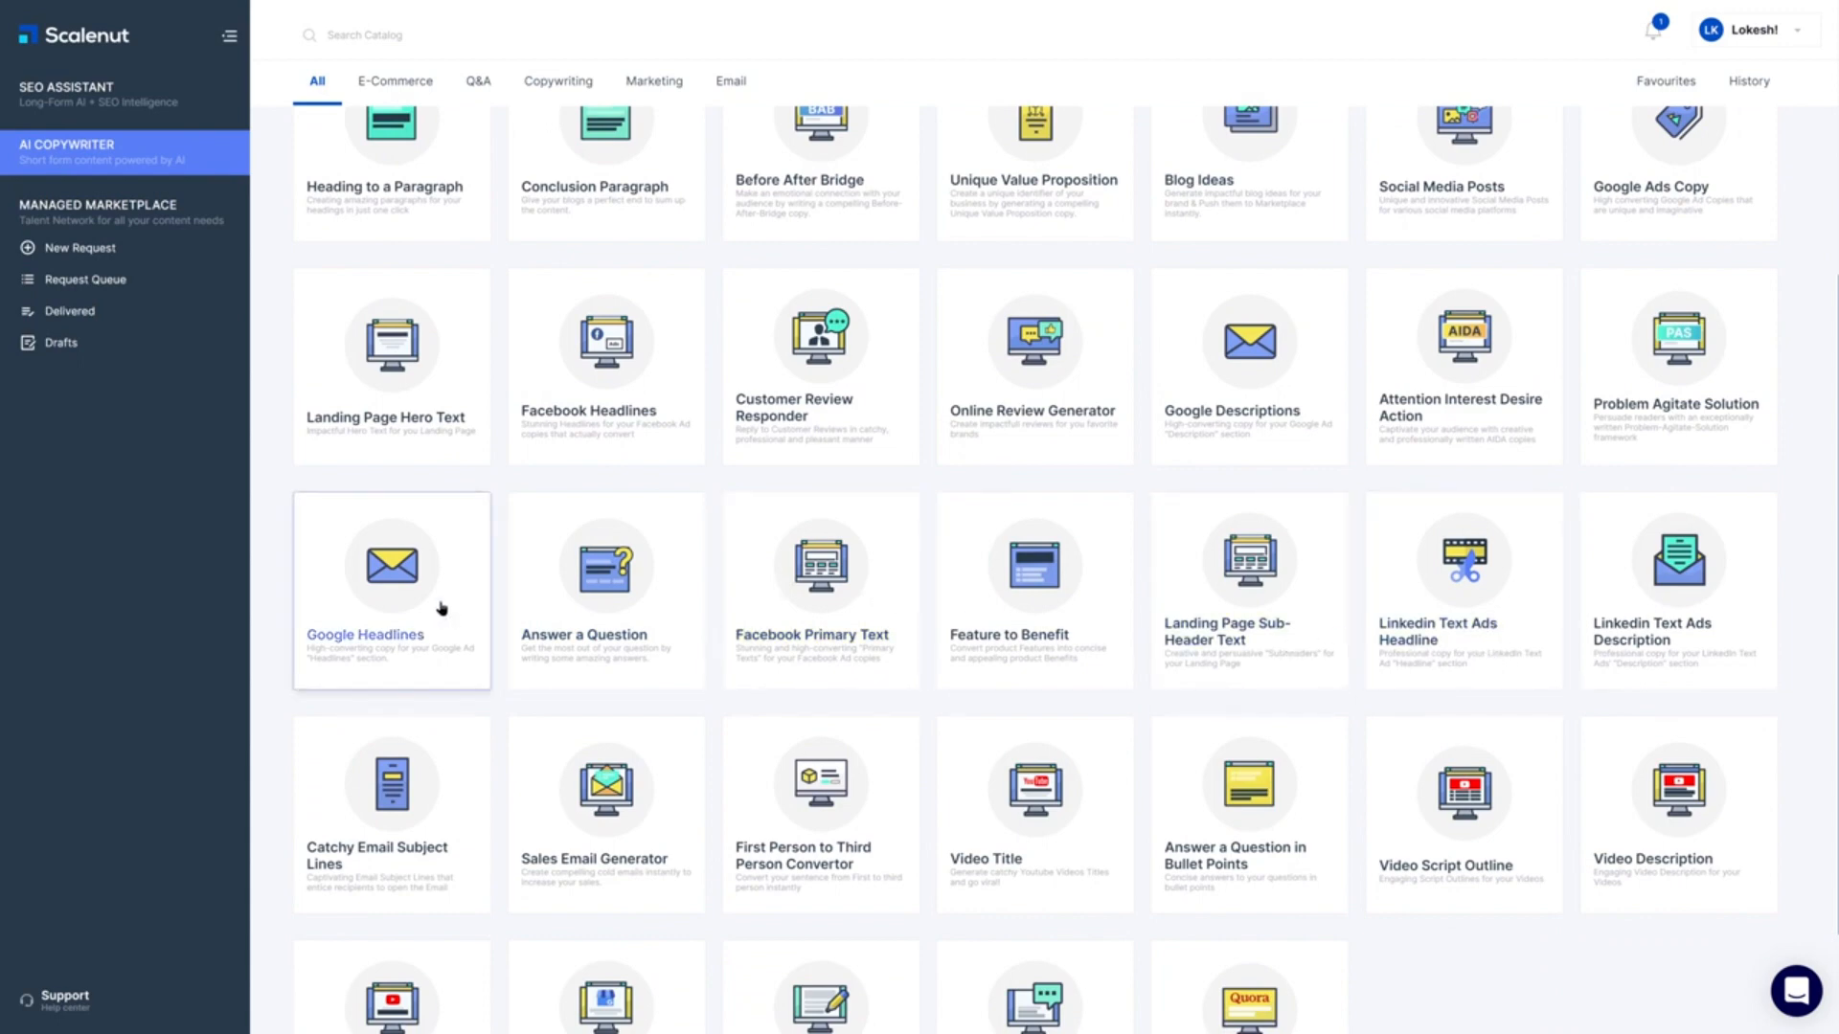
scroll("up", 3)
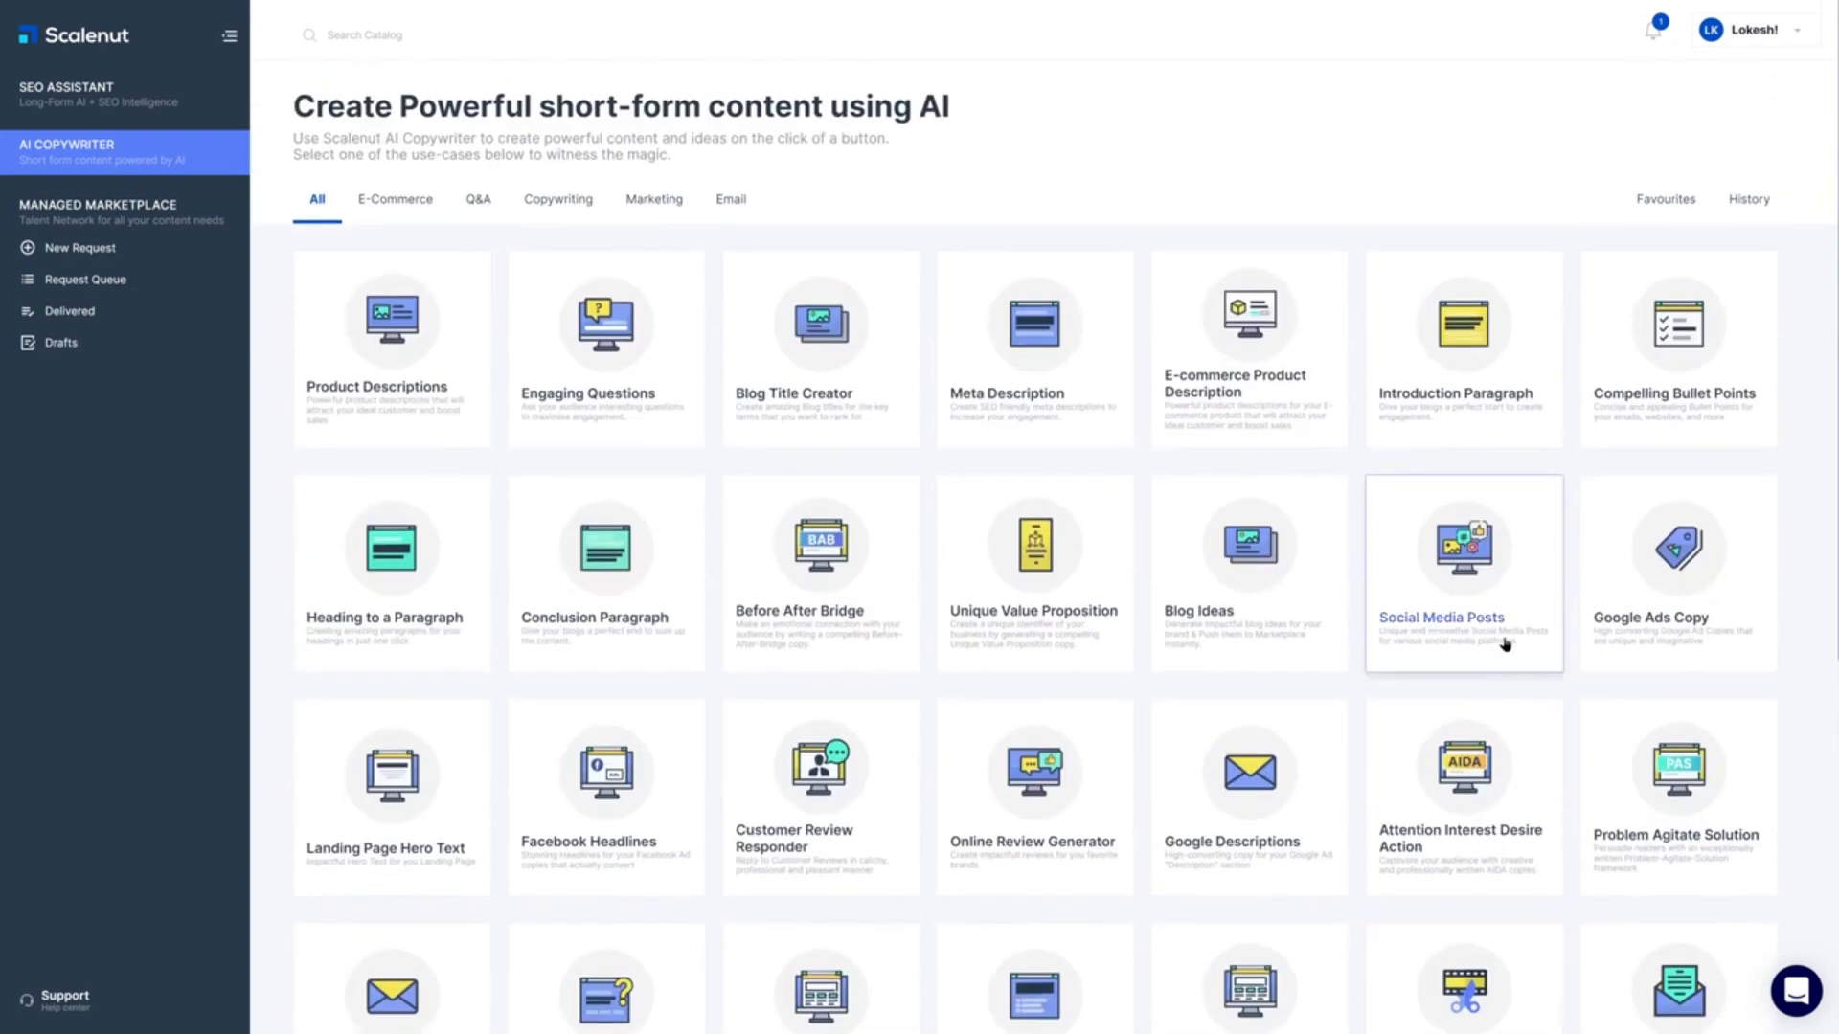
mouse_move(731, 533)
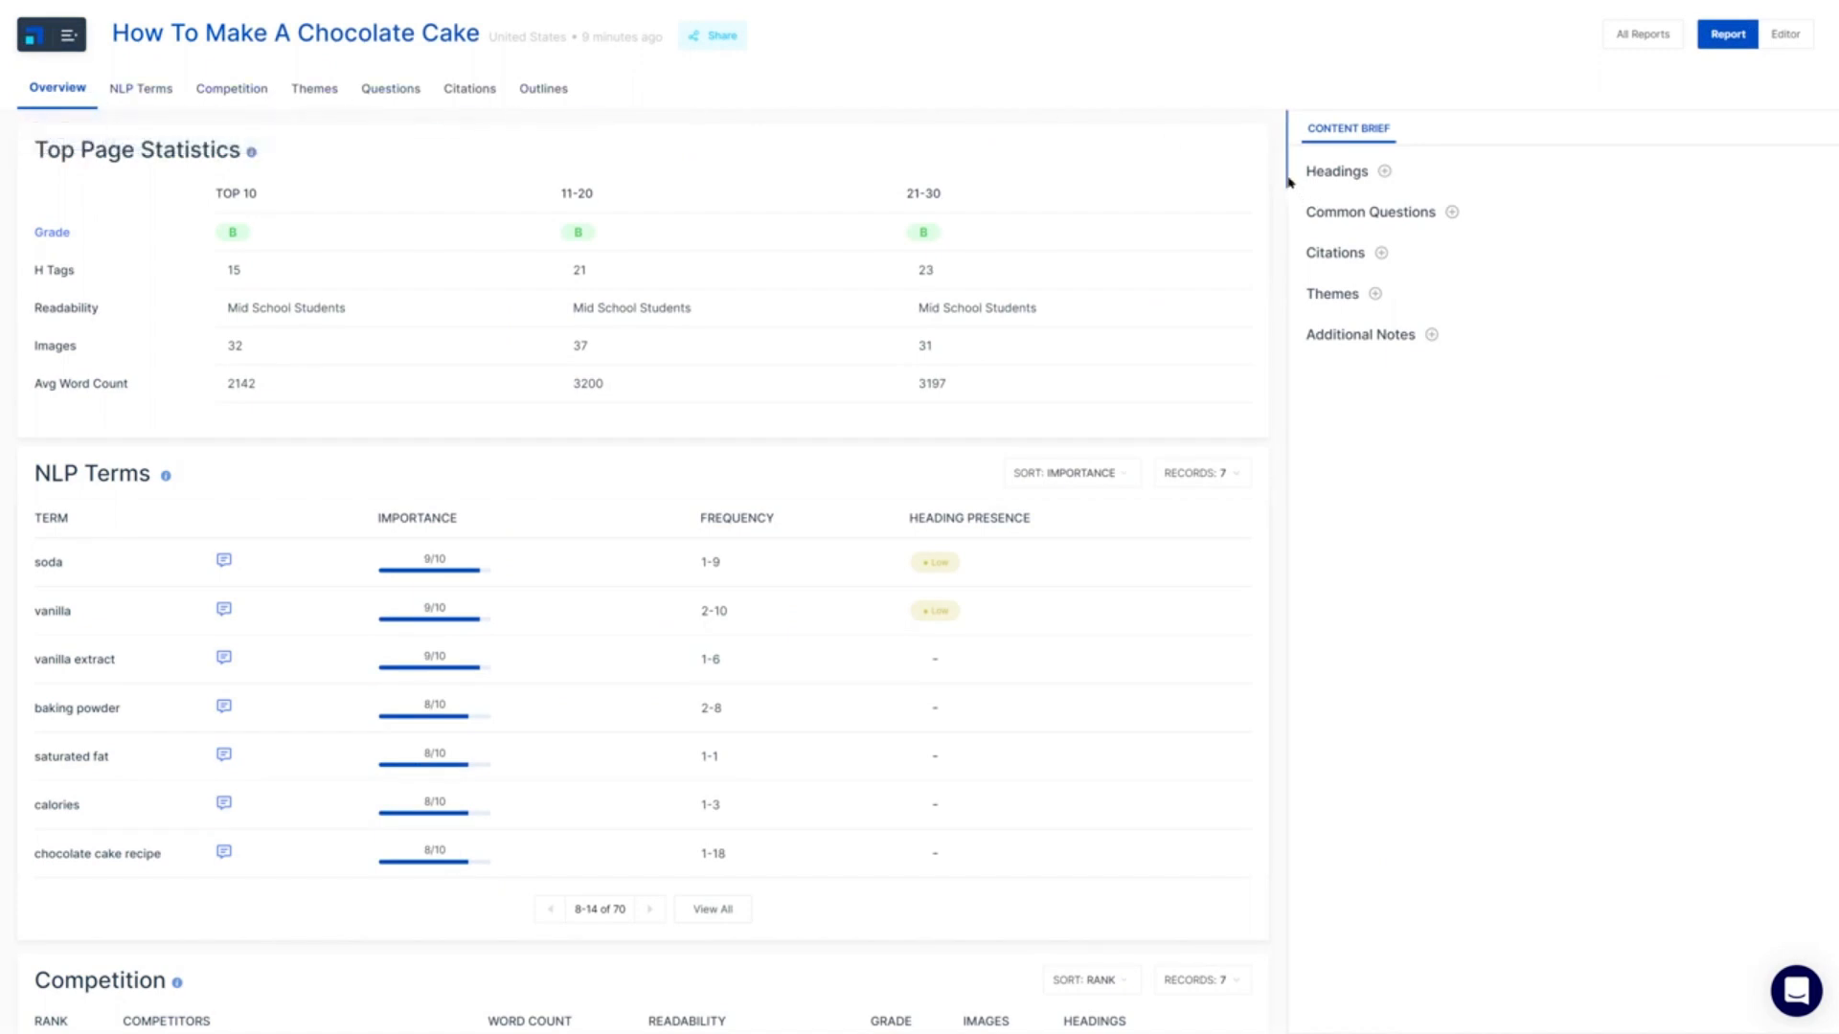
mouse_move(759, 231)
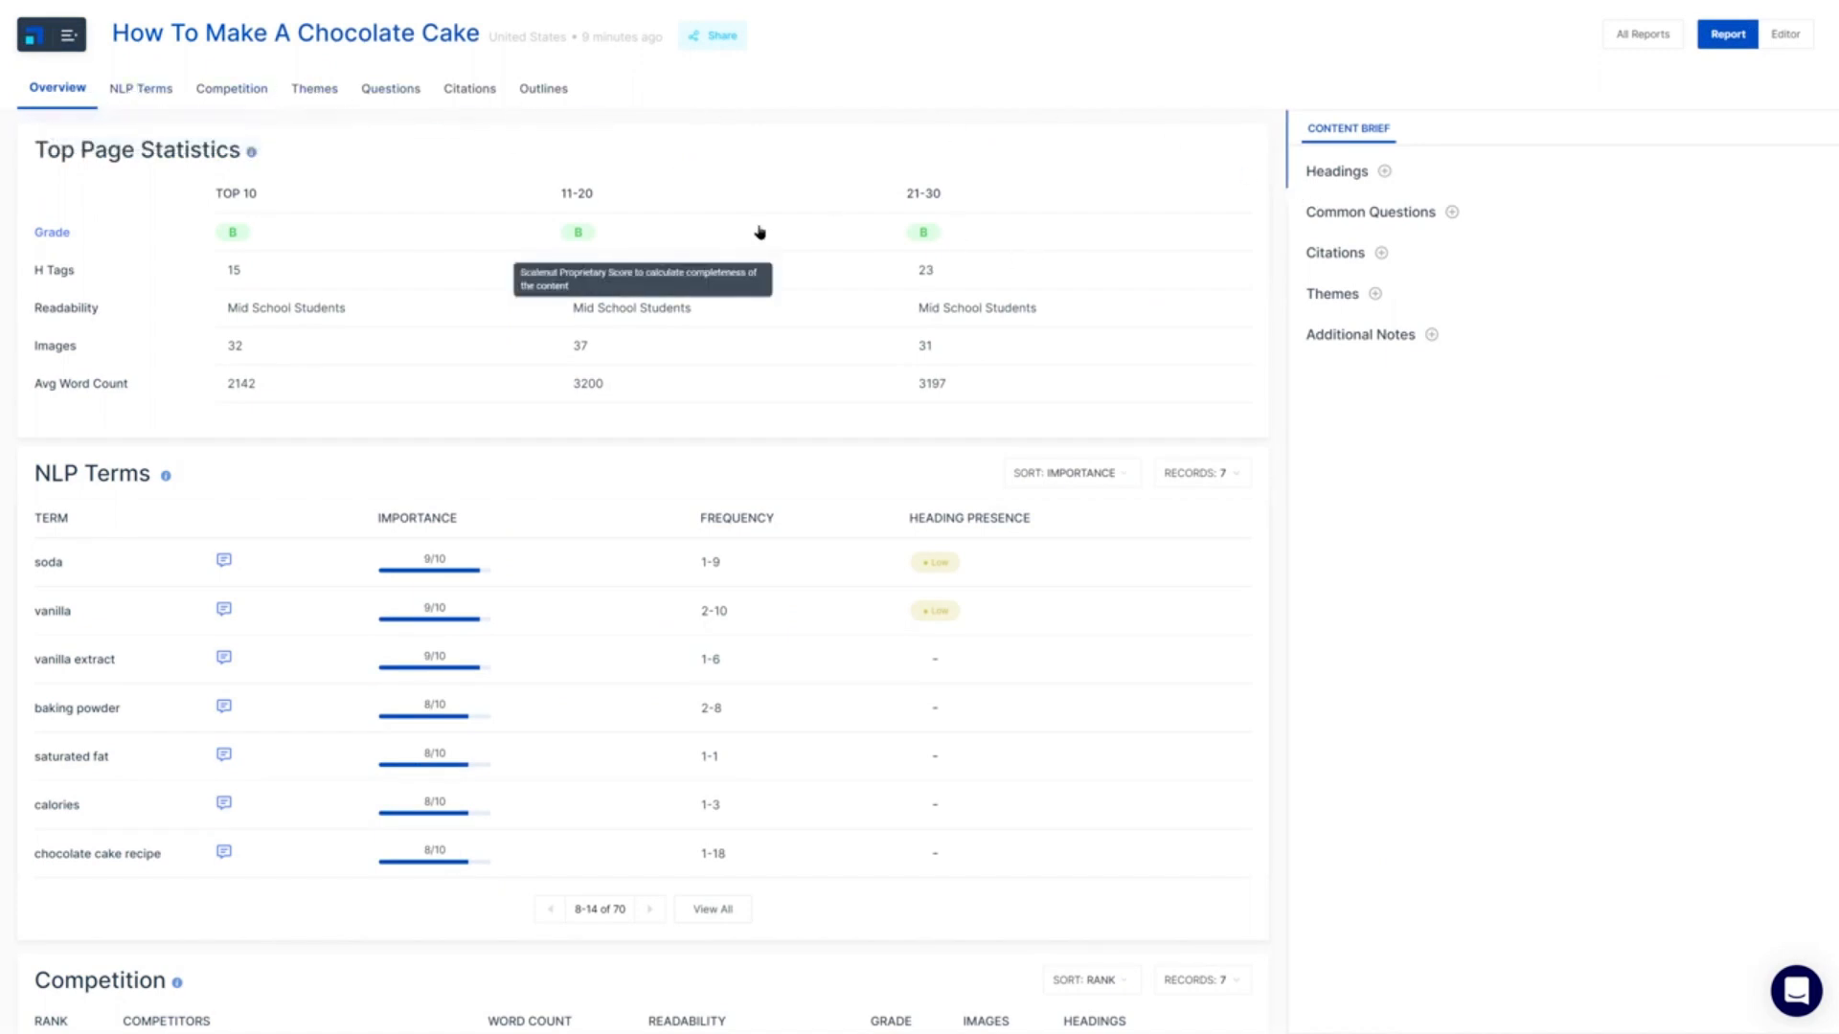
View the report's NLP Terms and Competition rankings, then scroll the Scalenut pricing plans.
left_click(140, 88)
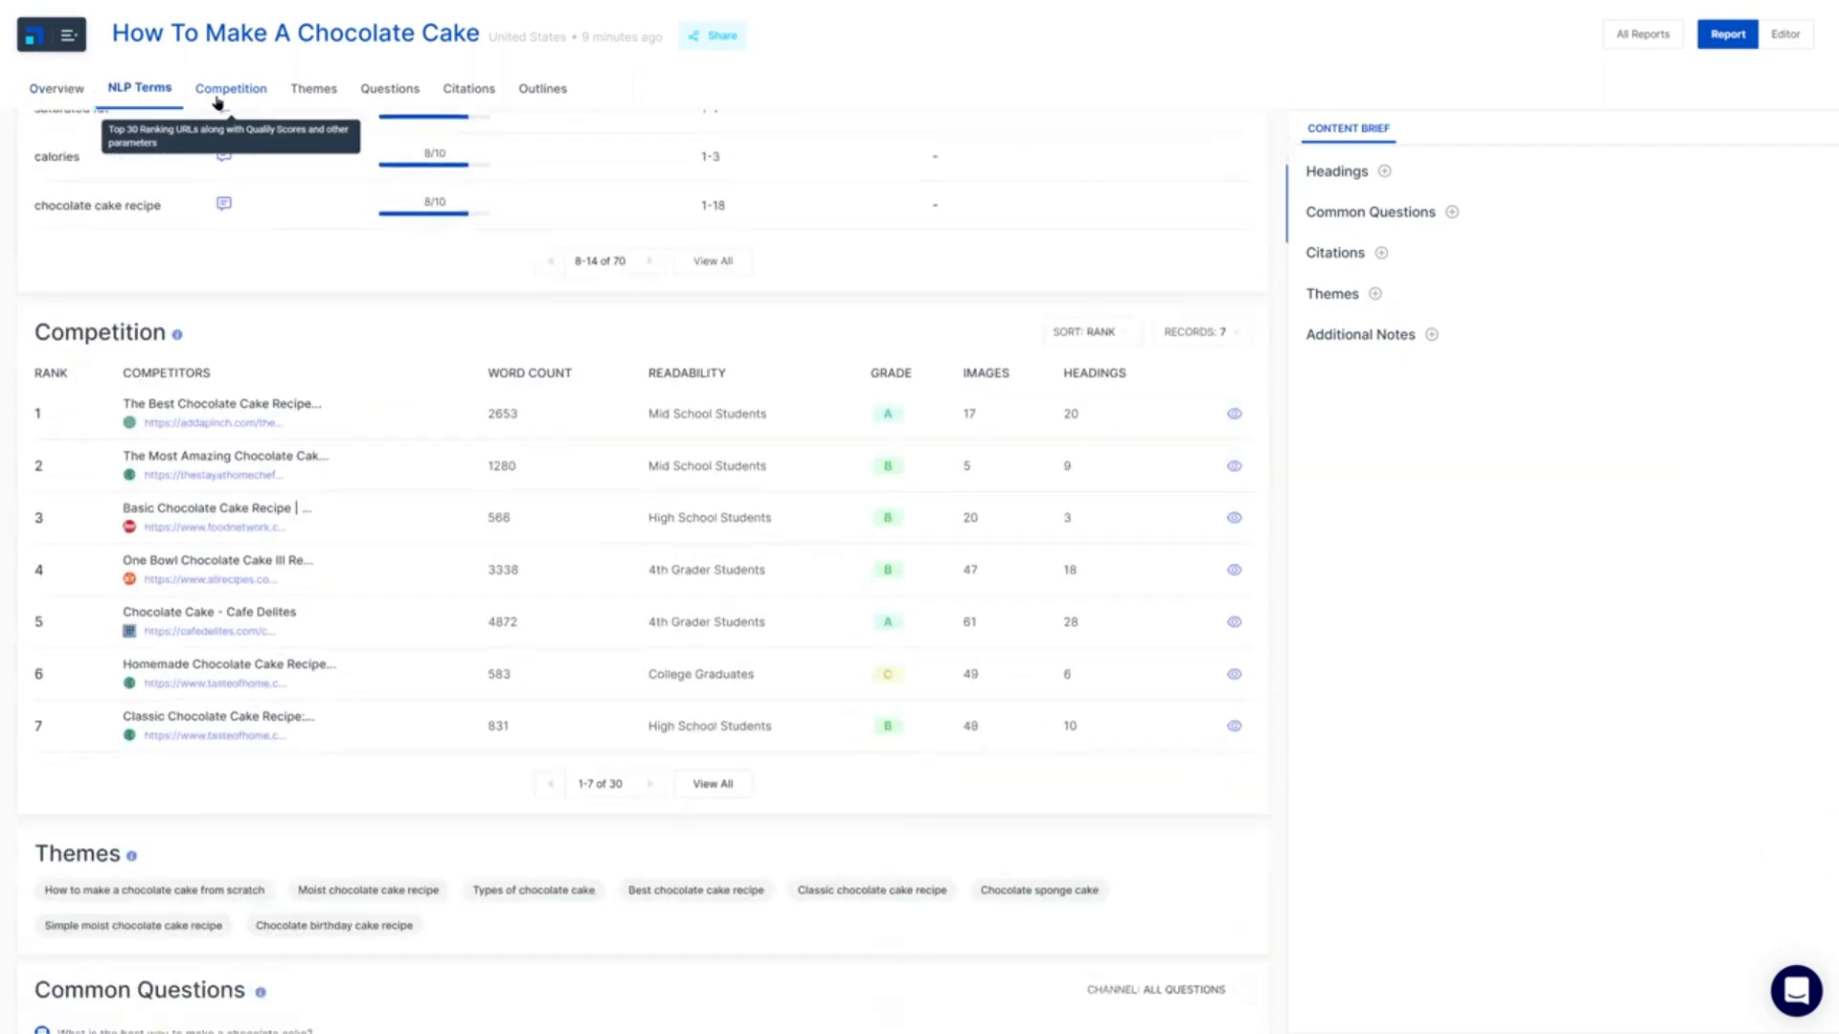
left_click(467, 88)
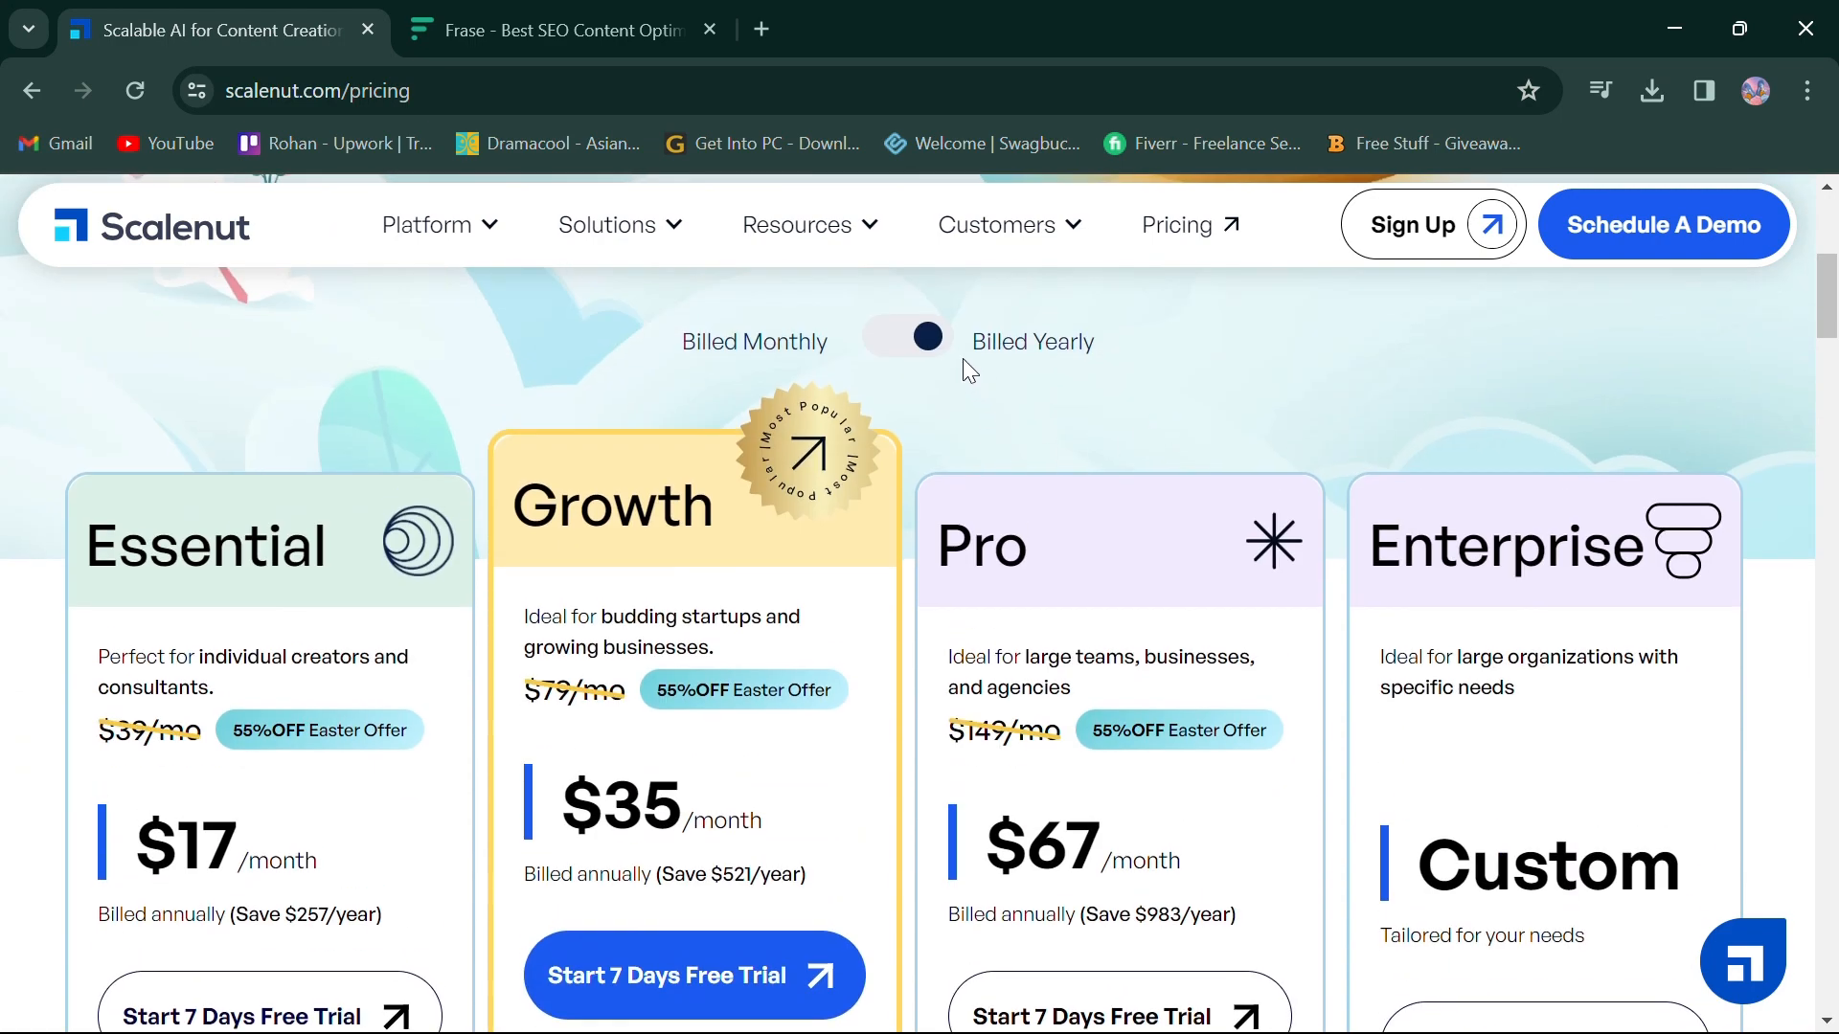
scroll("down", 3)
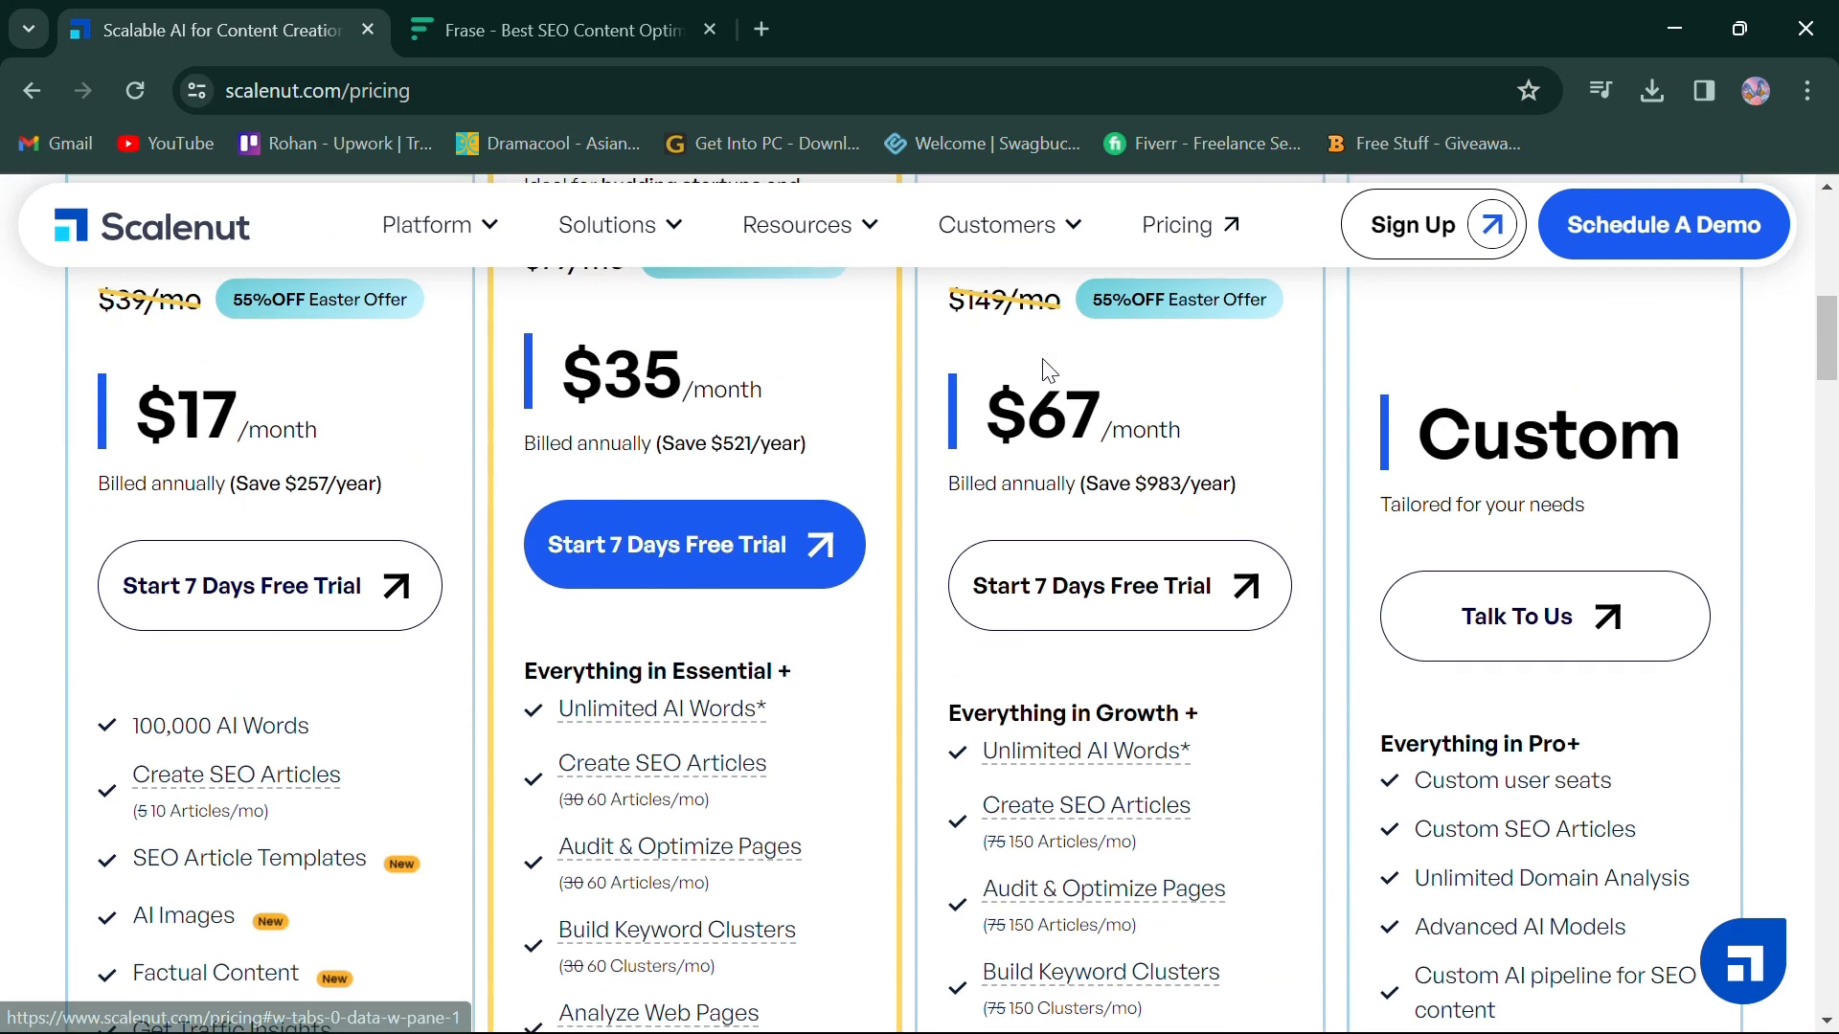
scroll("down", 3)
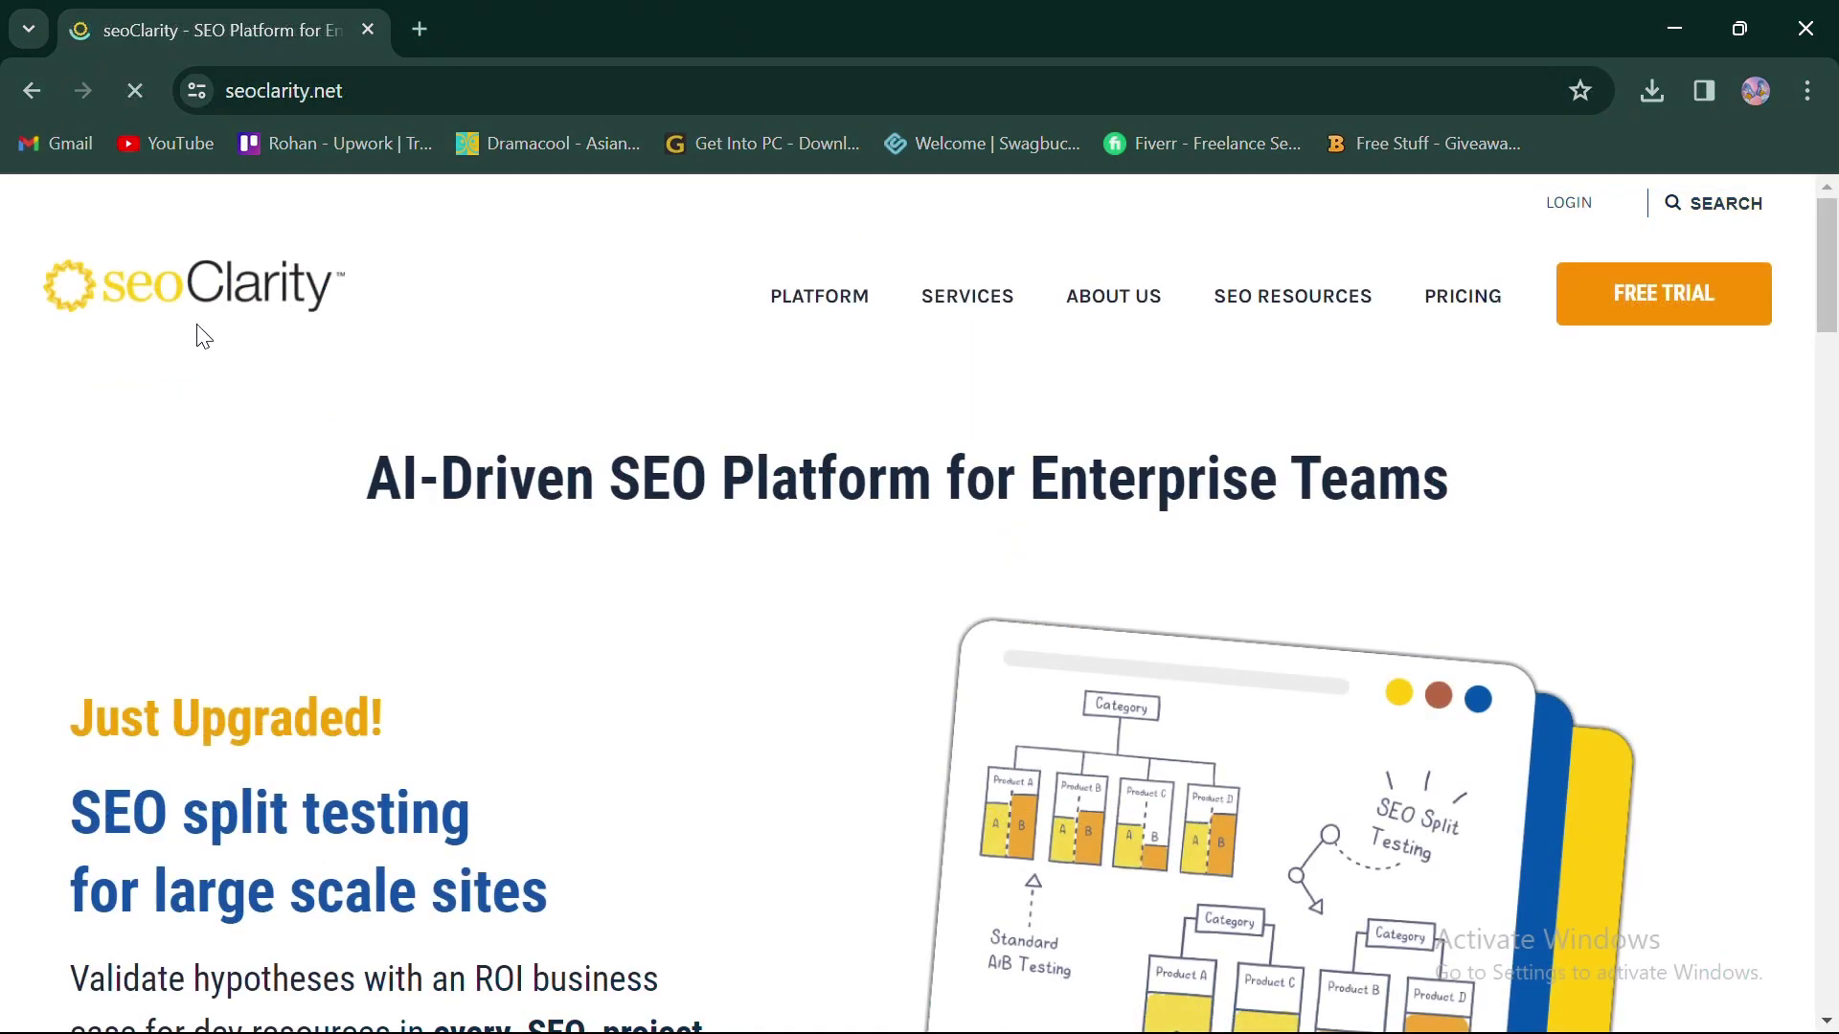
Read the seoClarity homepage to the footer and expand its Platform capabilities menu.
scroll("down", 3)
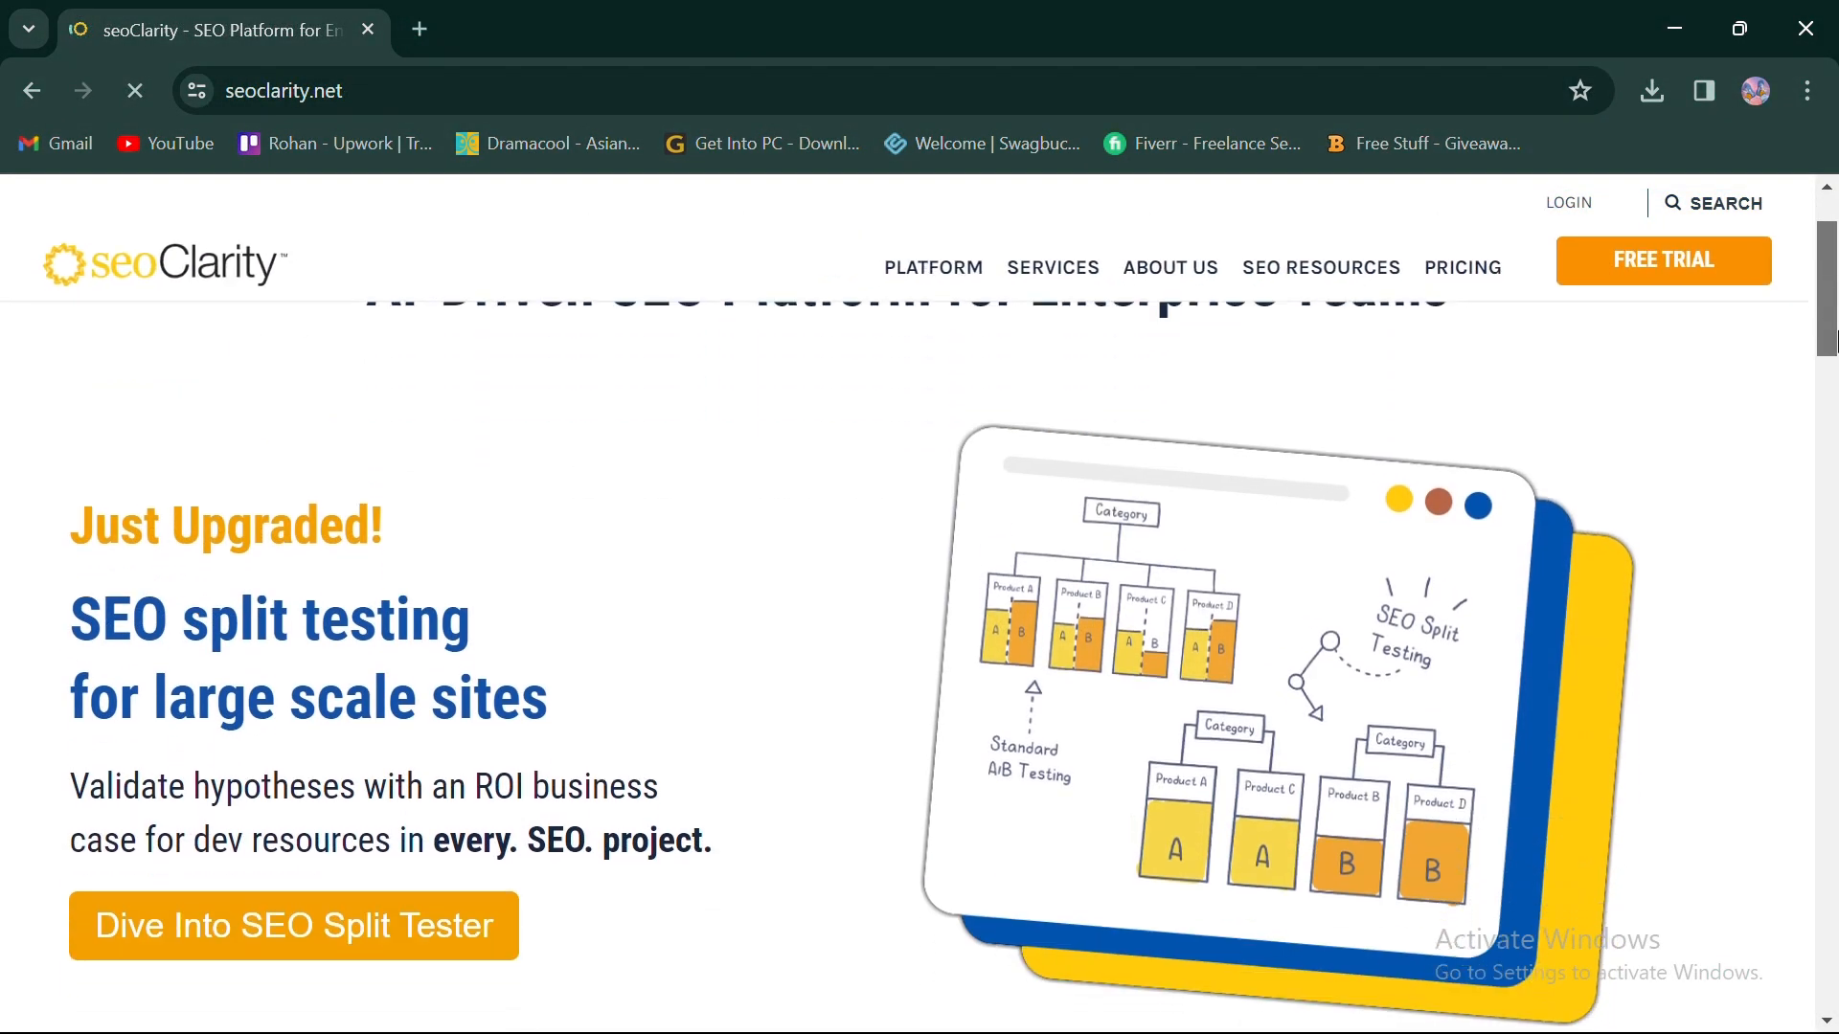
scroll("down", 3)
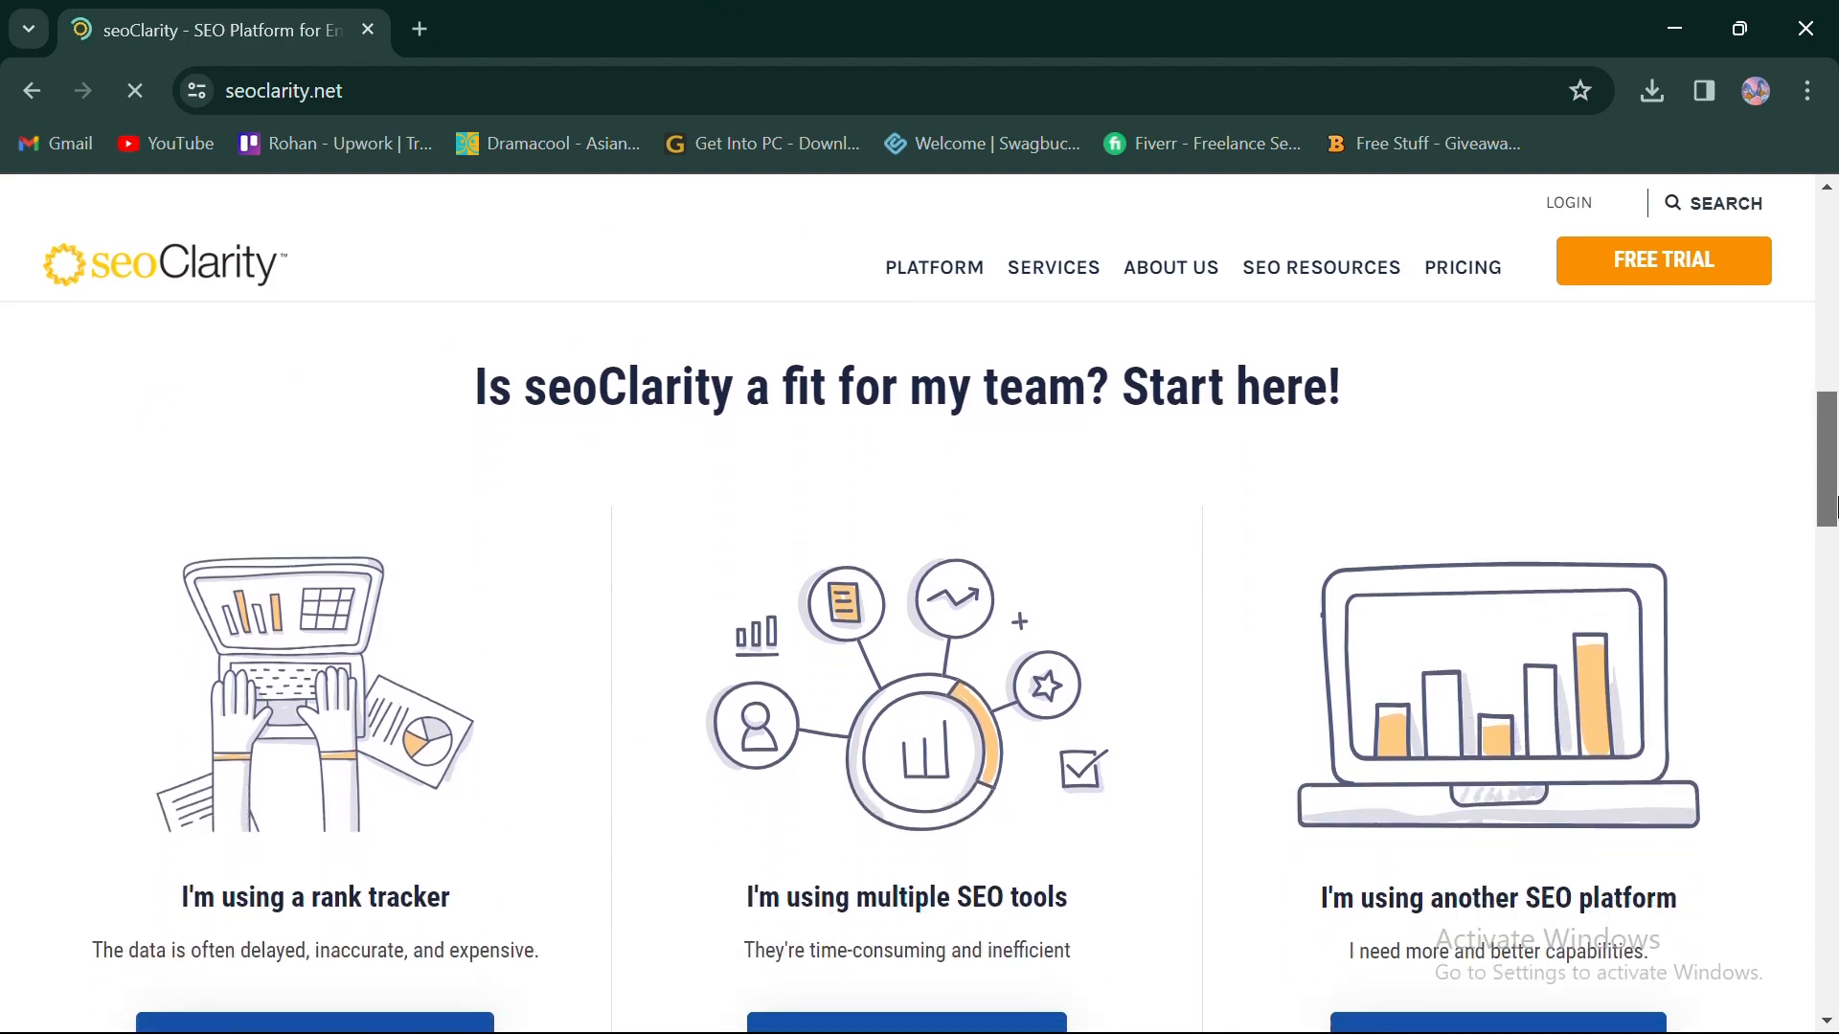
scroll("down", 3)
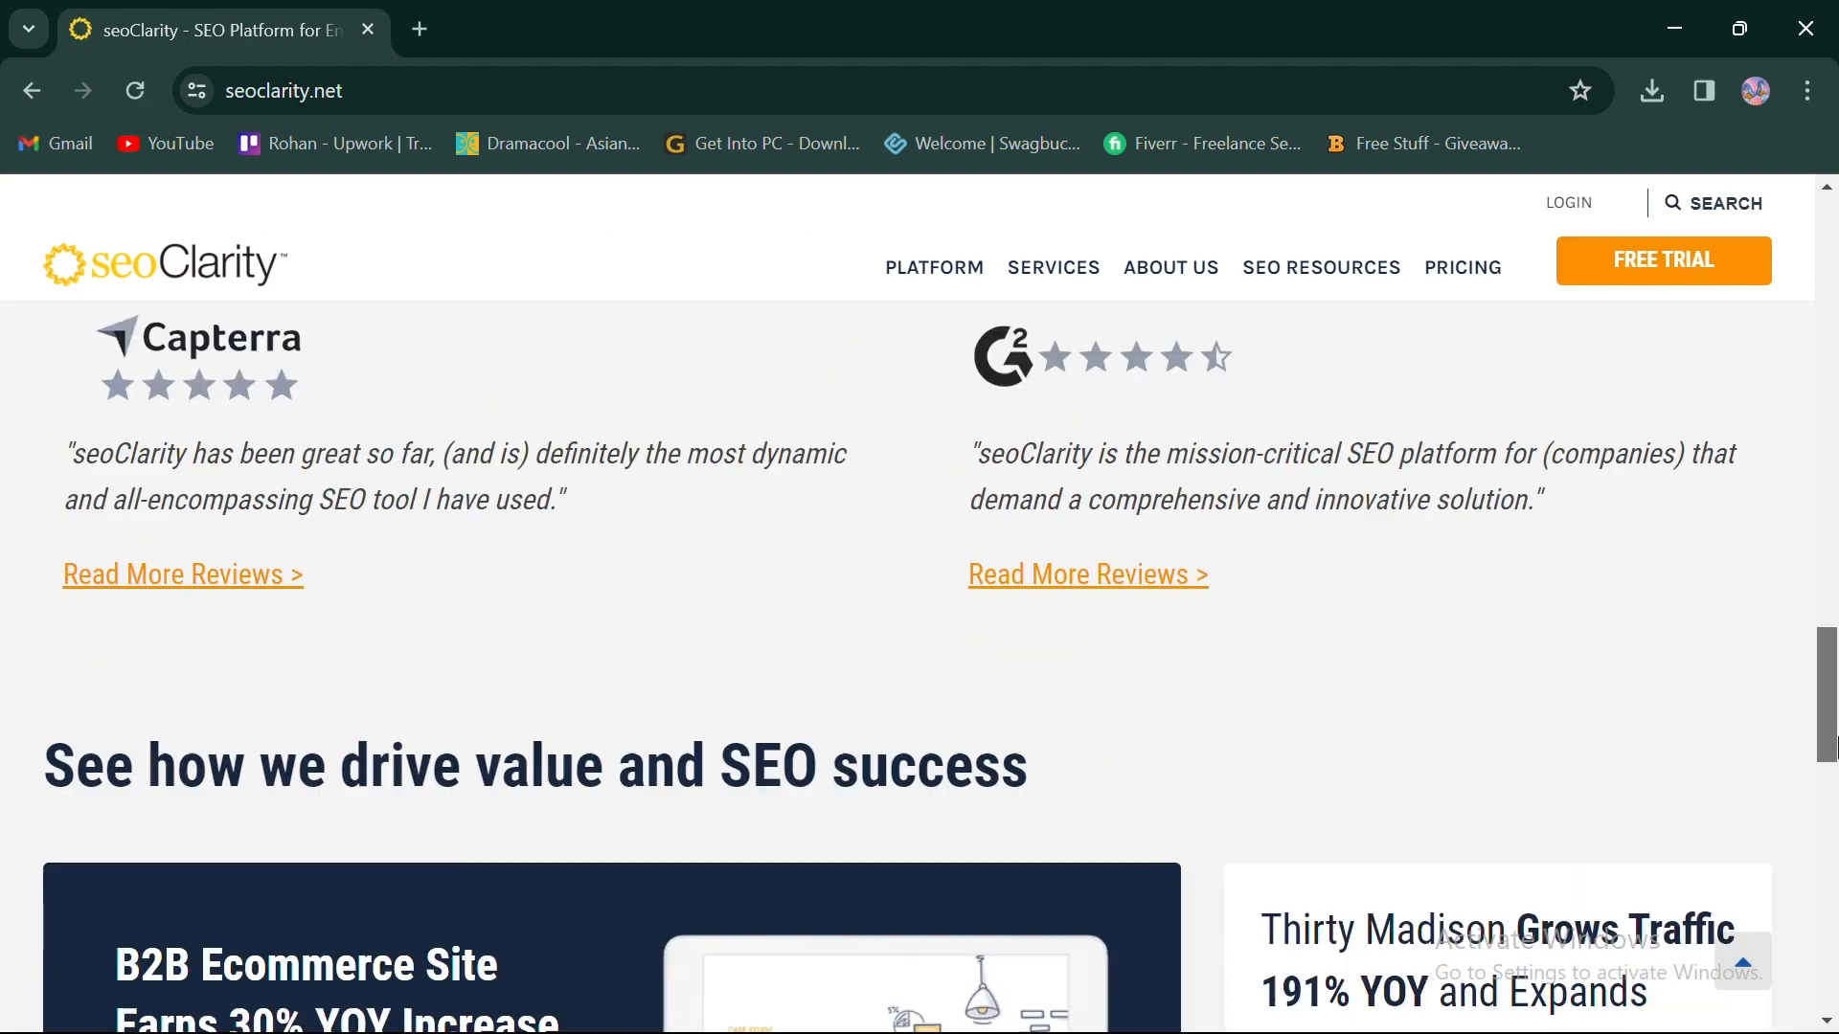
scroll("down", 3)
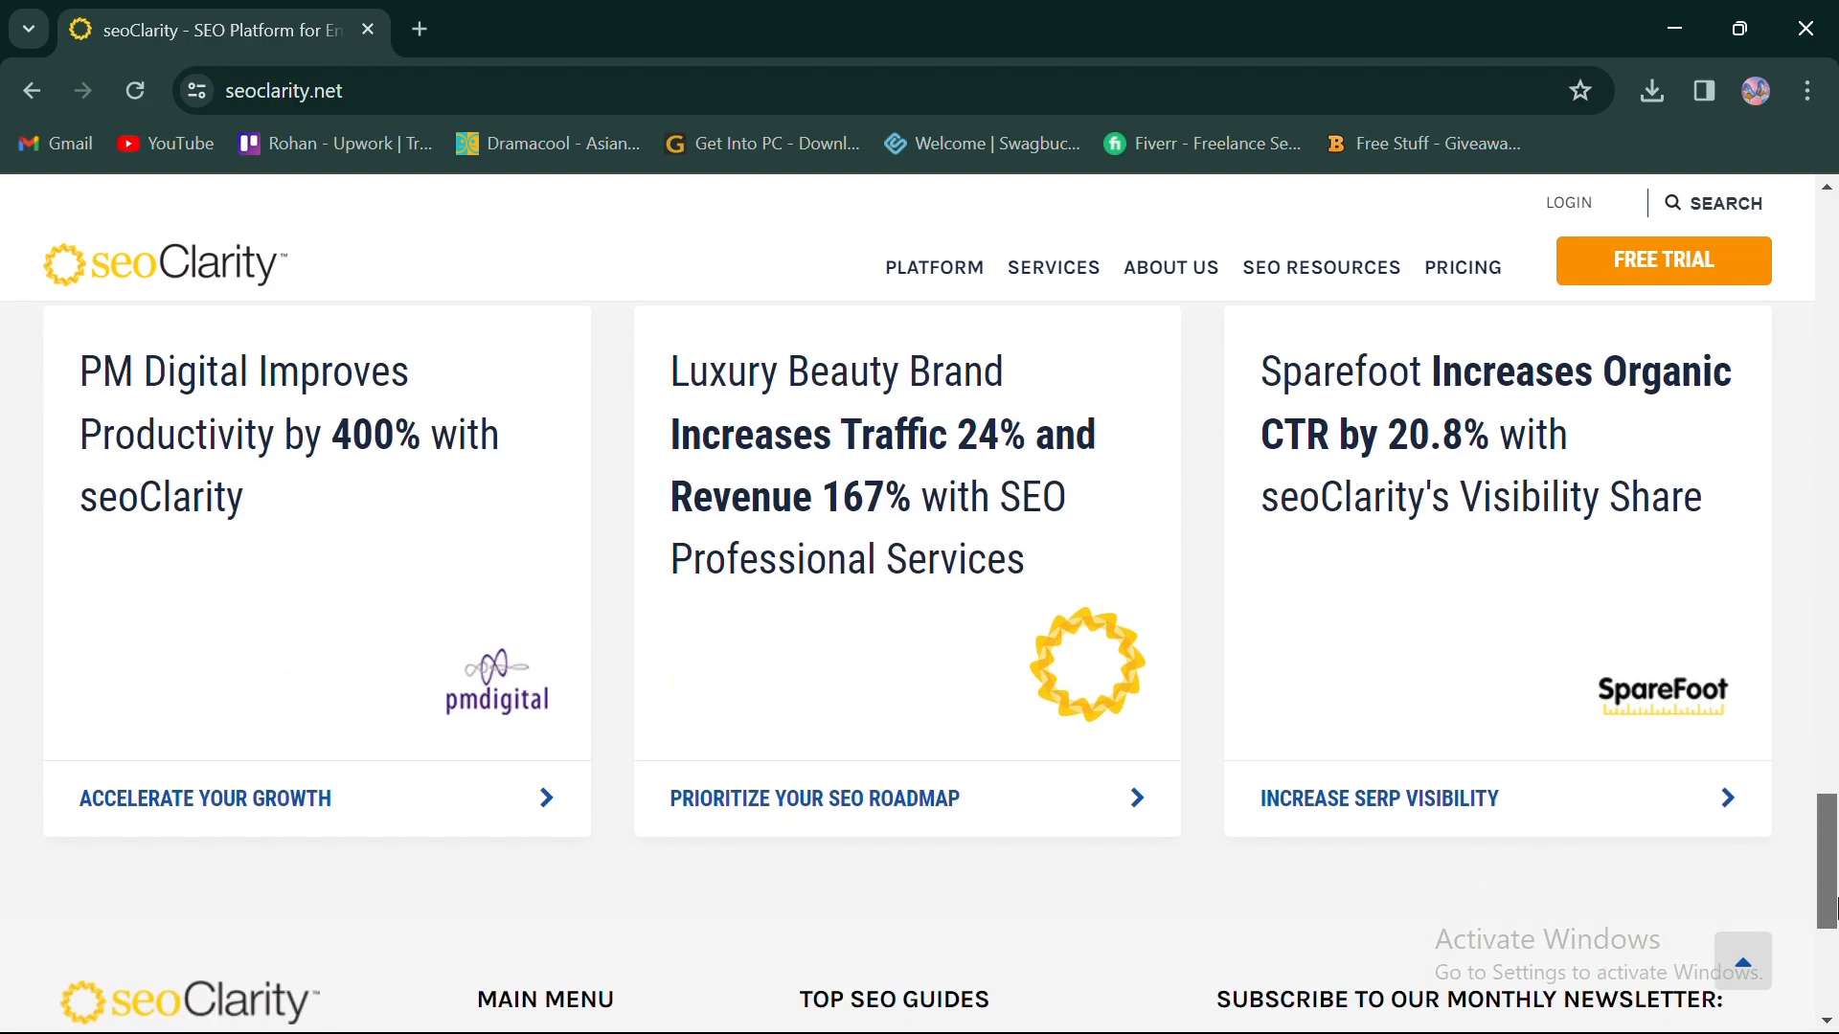
left_click(934, 267)
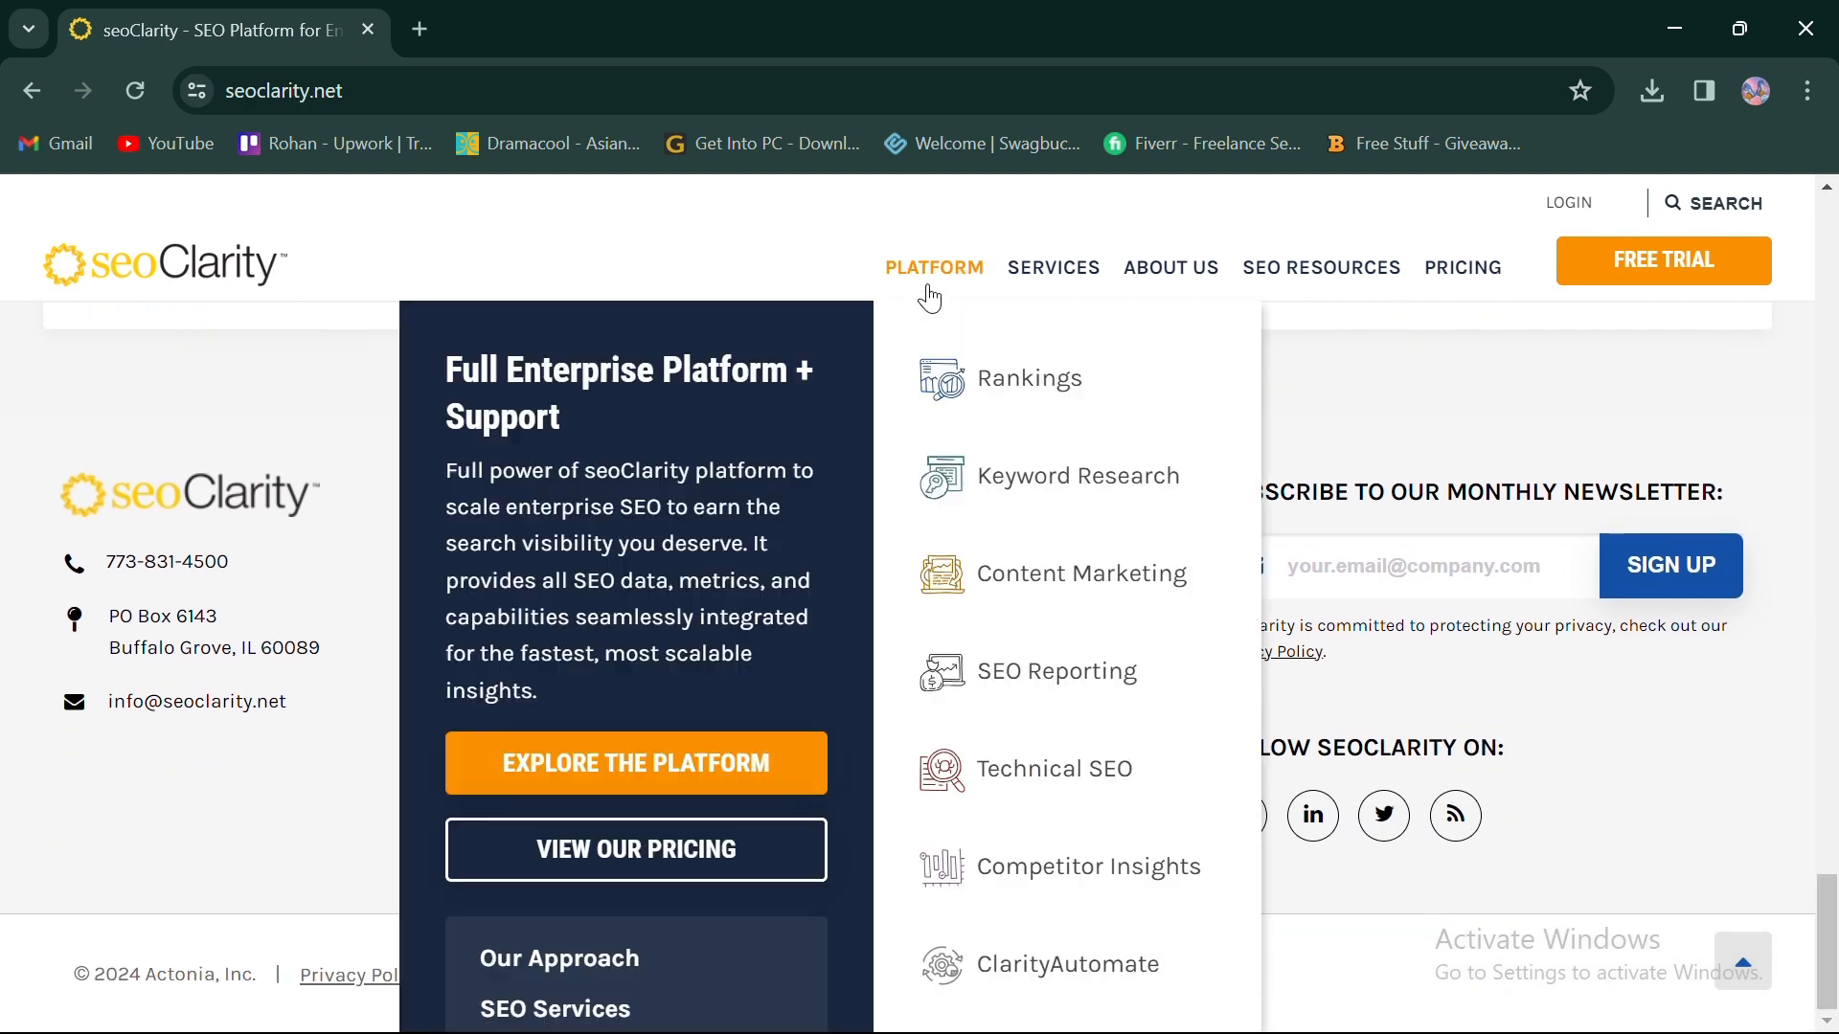
mouse_move(1013, 398)
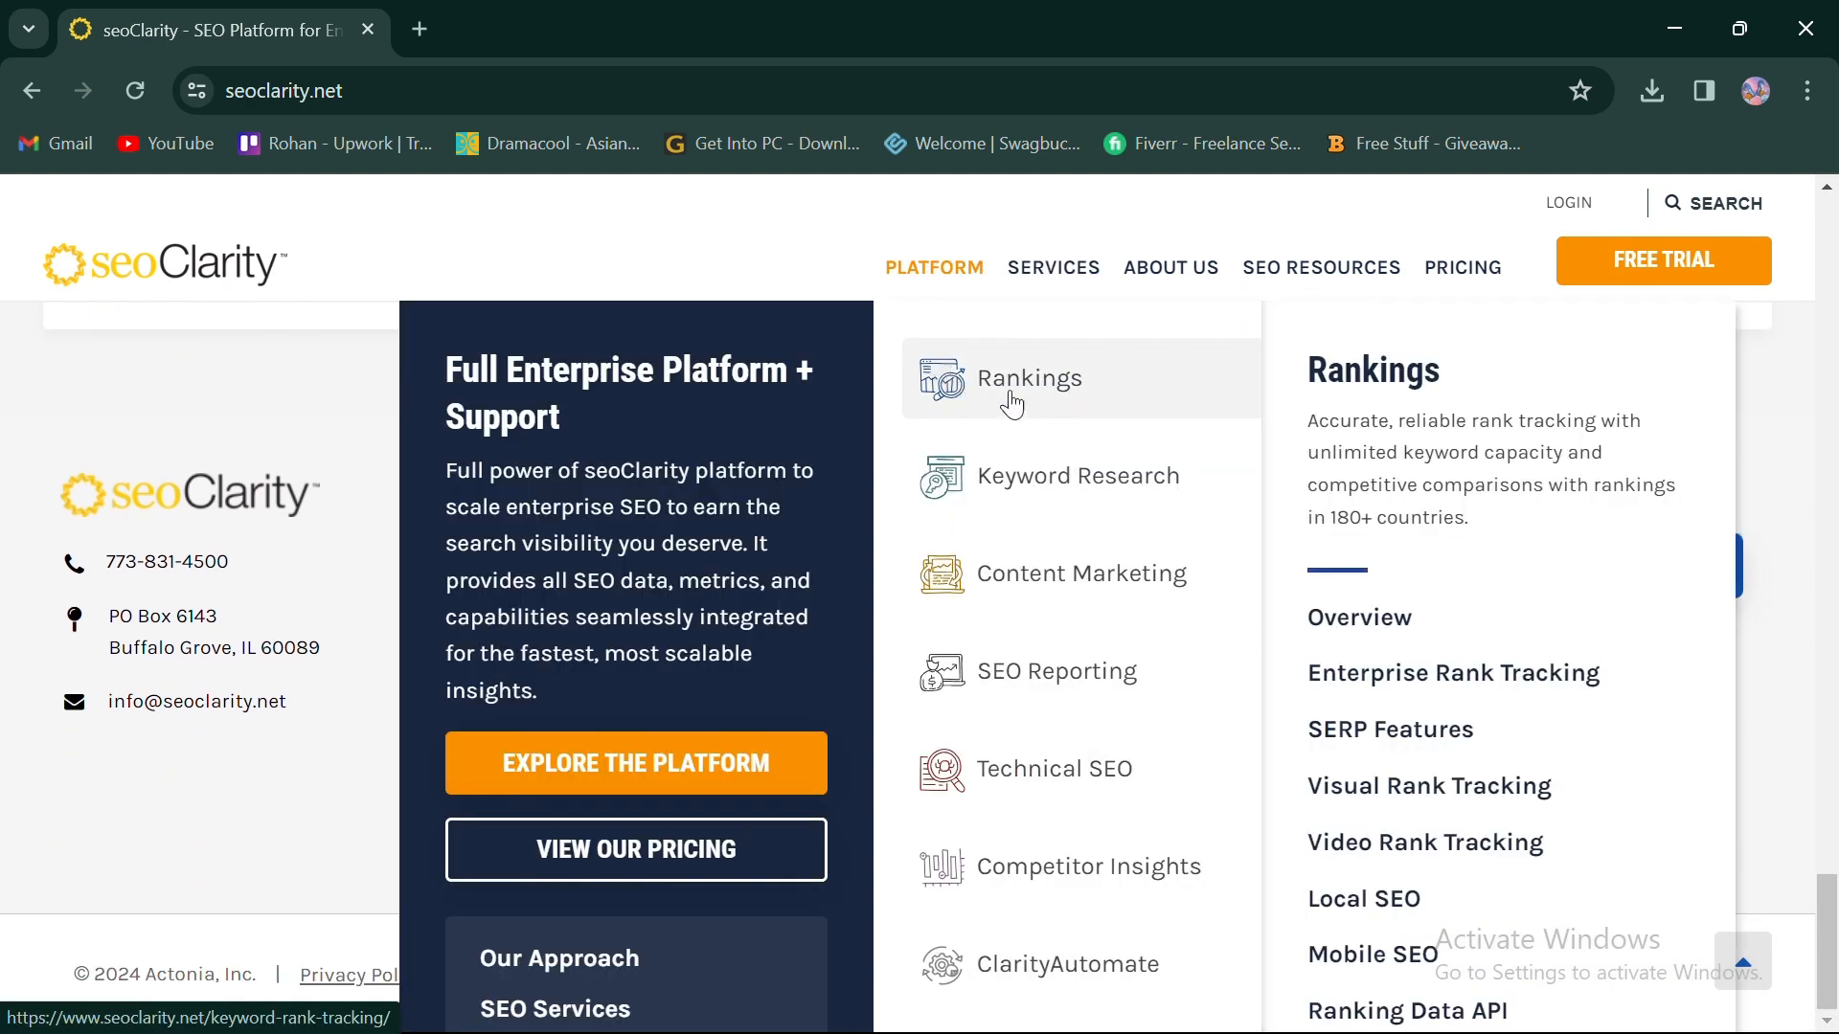
mouse_move(1069, 599)
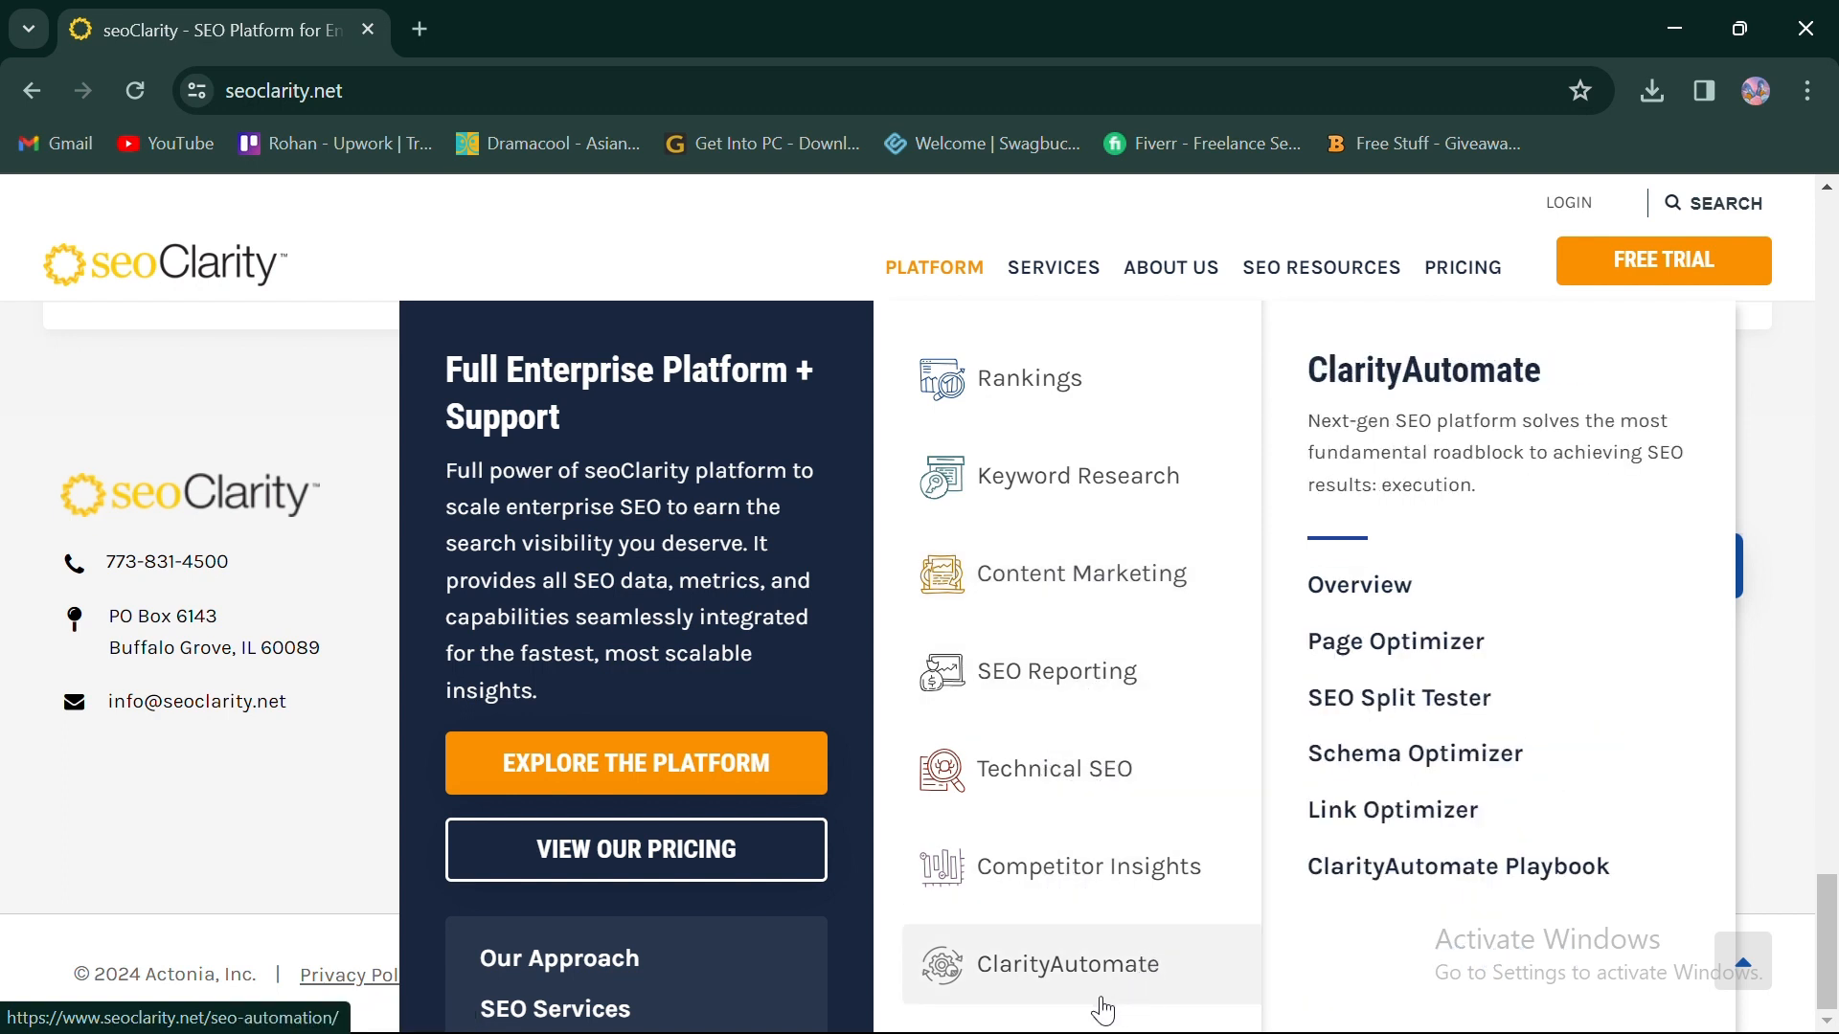
mouse_move(1012, 375)
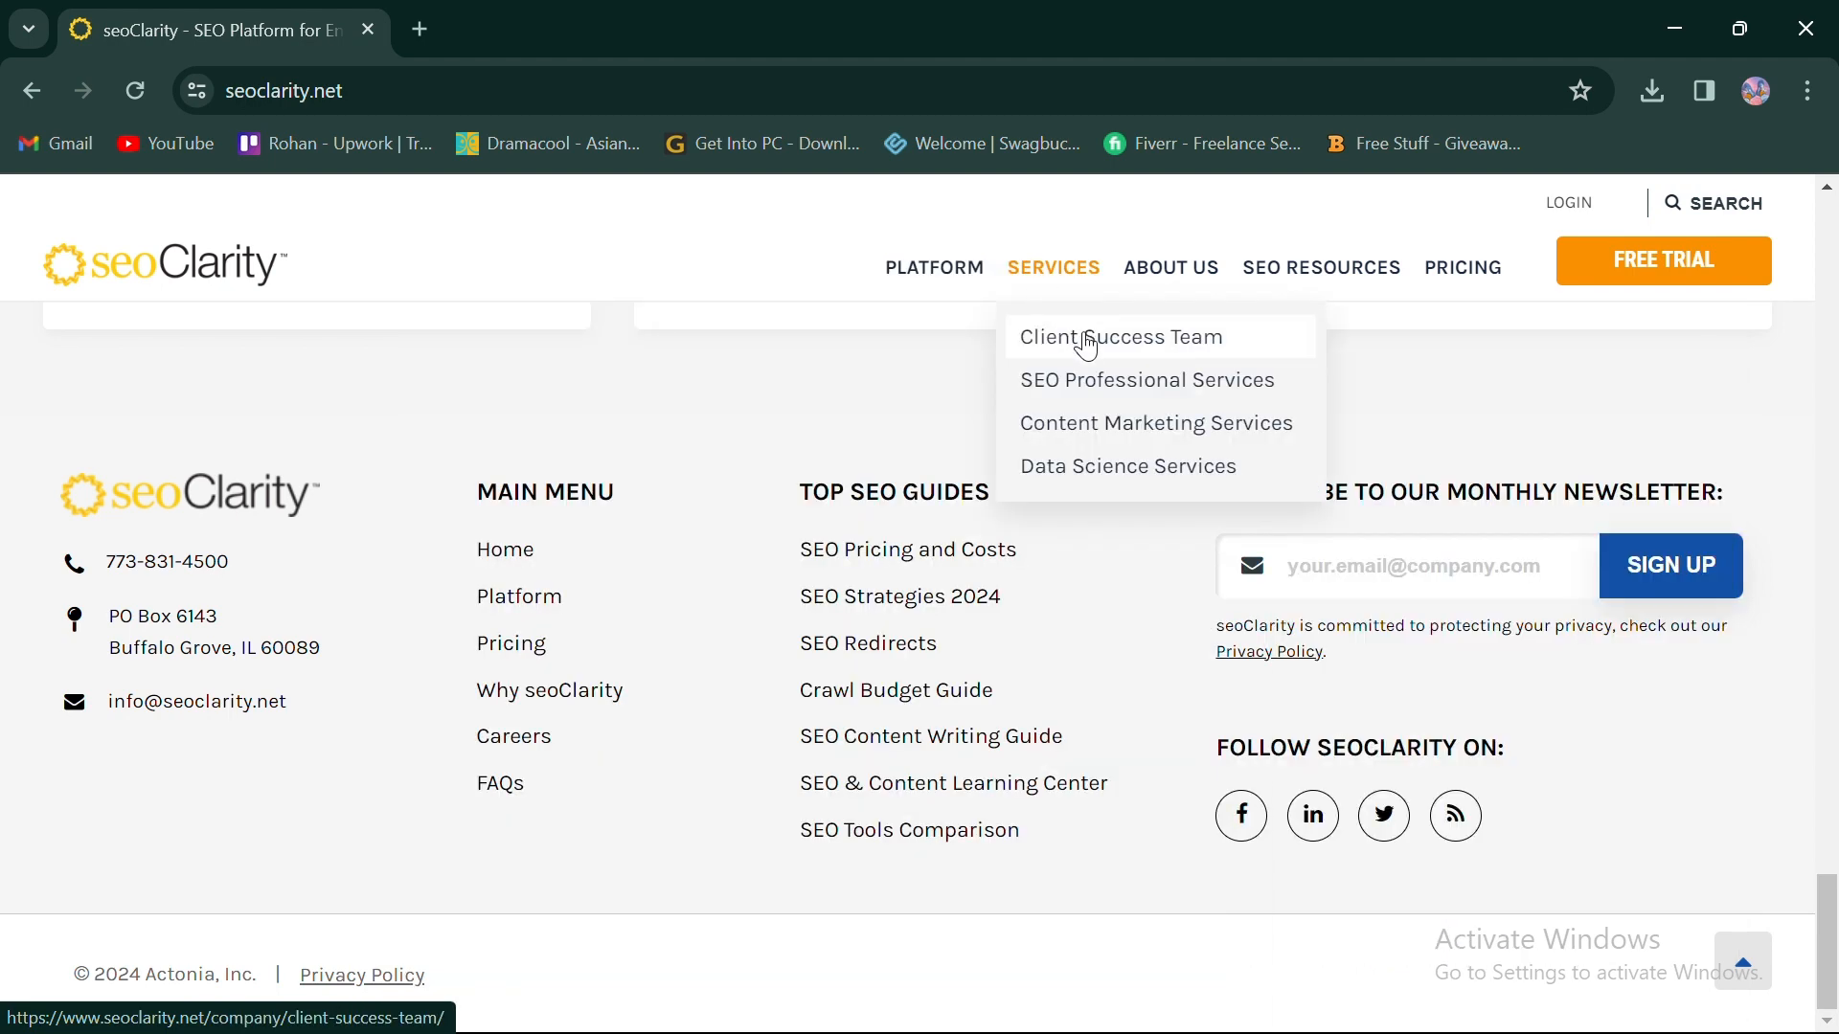
mouse_move(1126, 441)
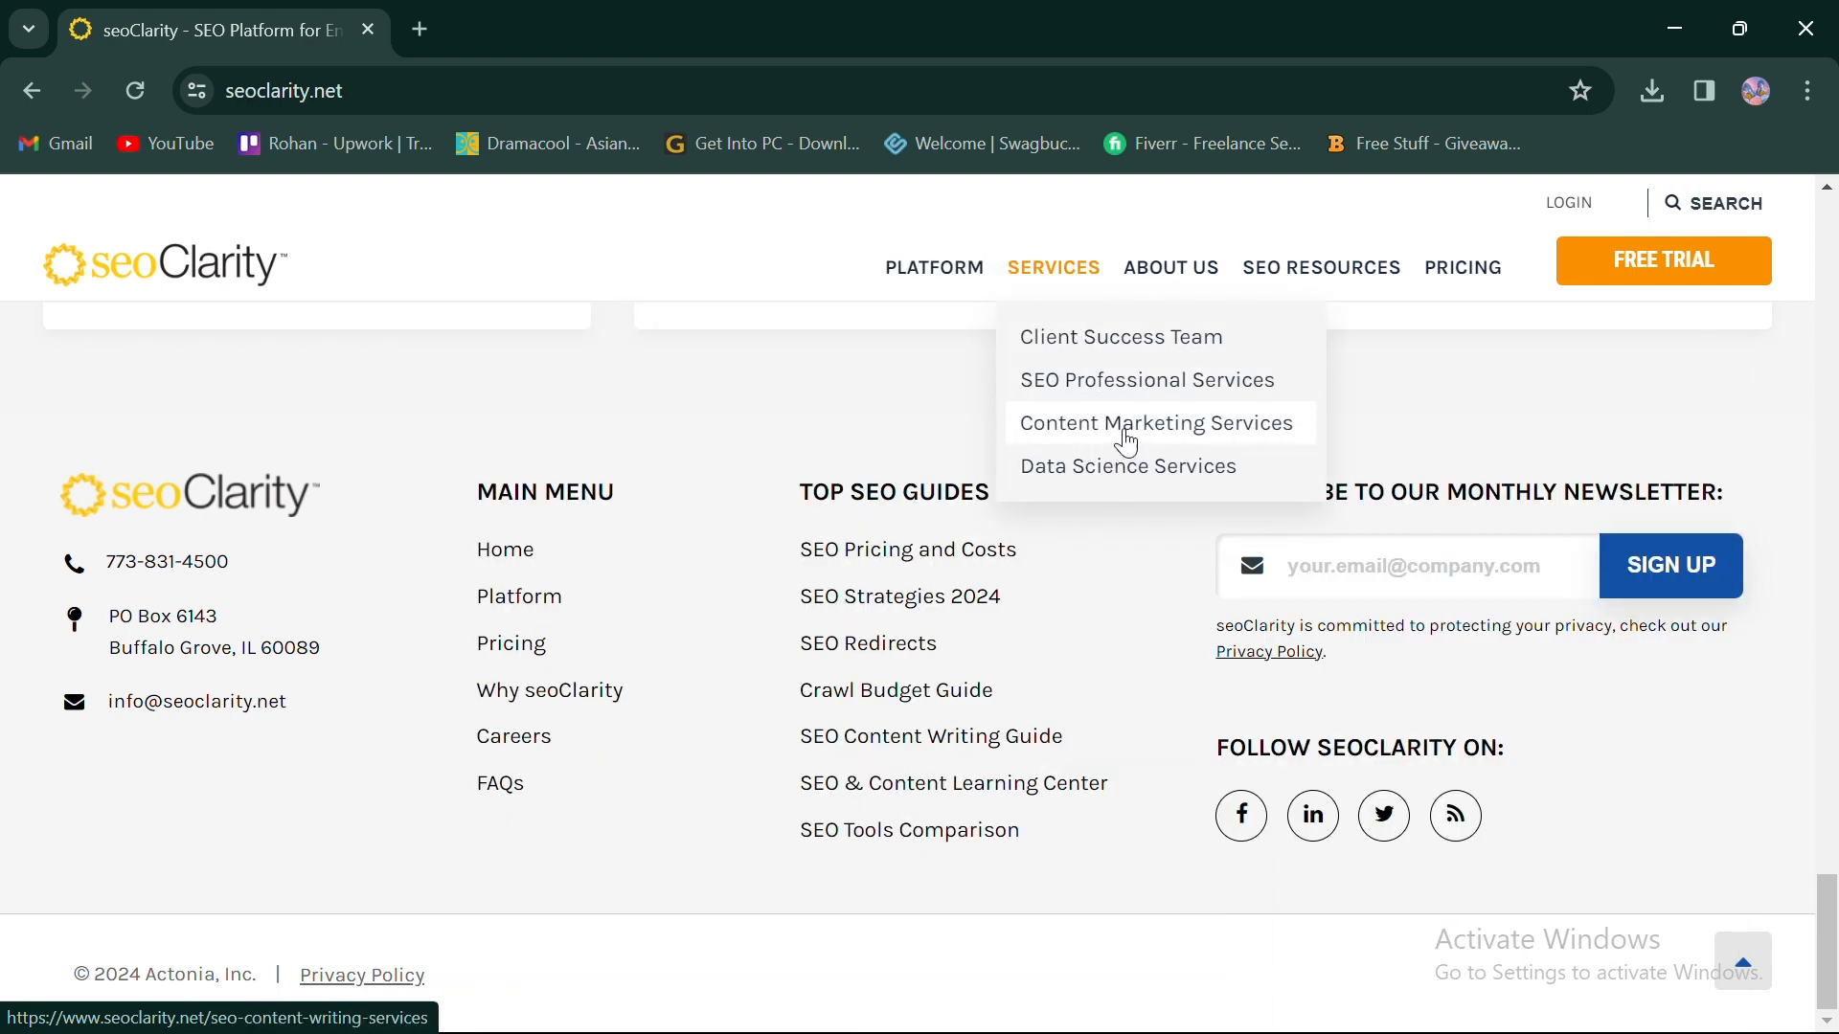
mouse_move(1266, 266)
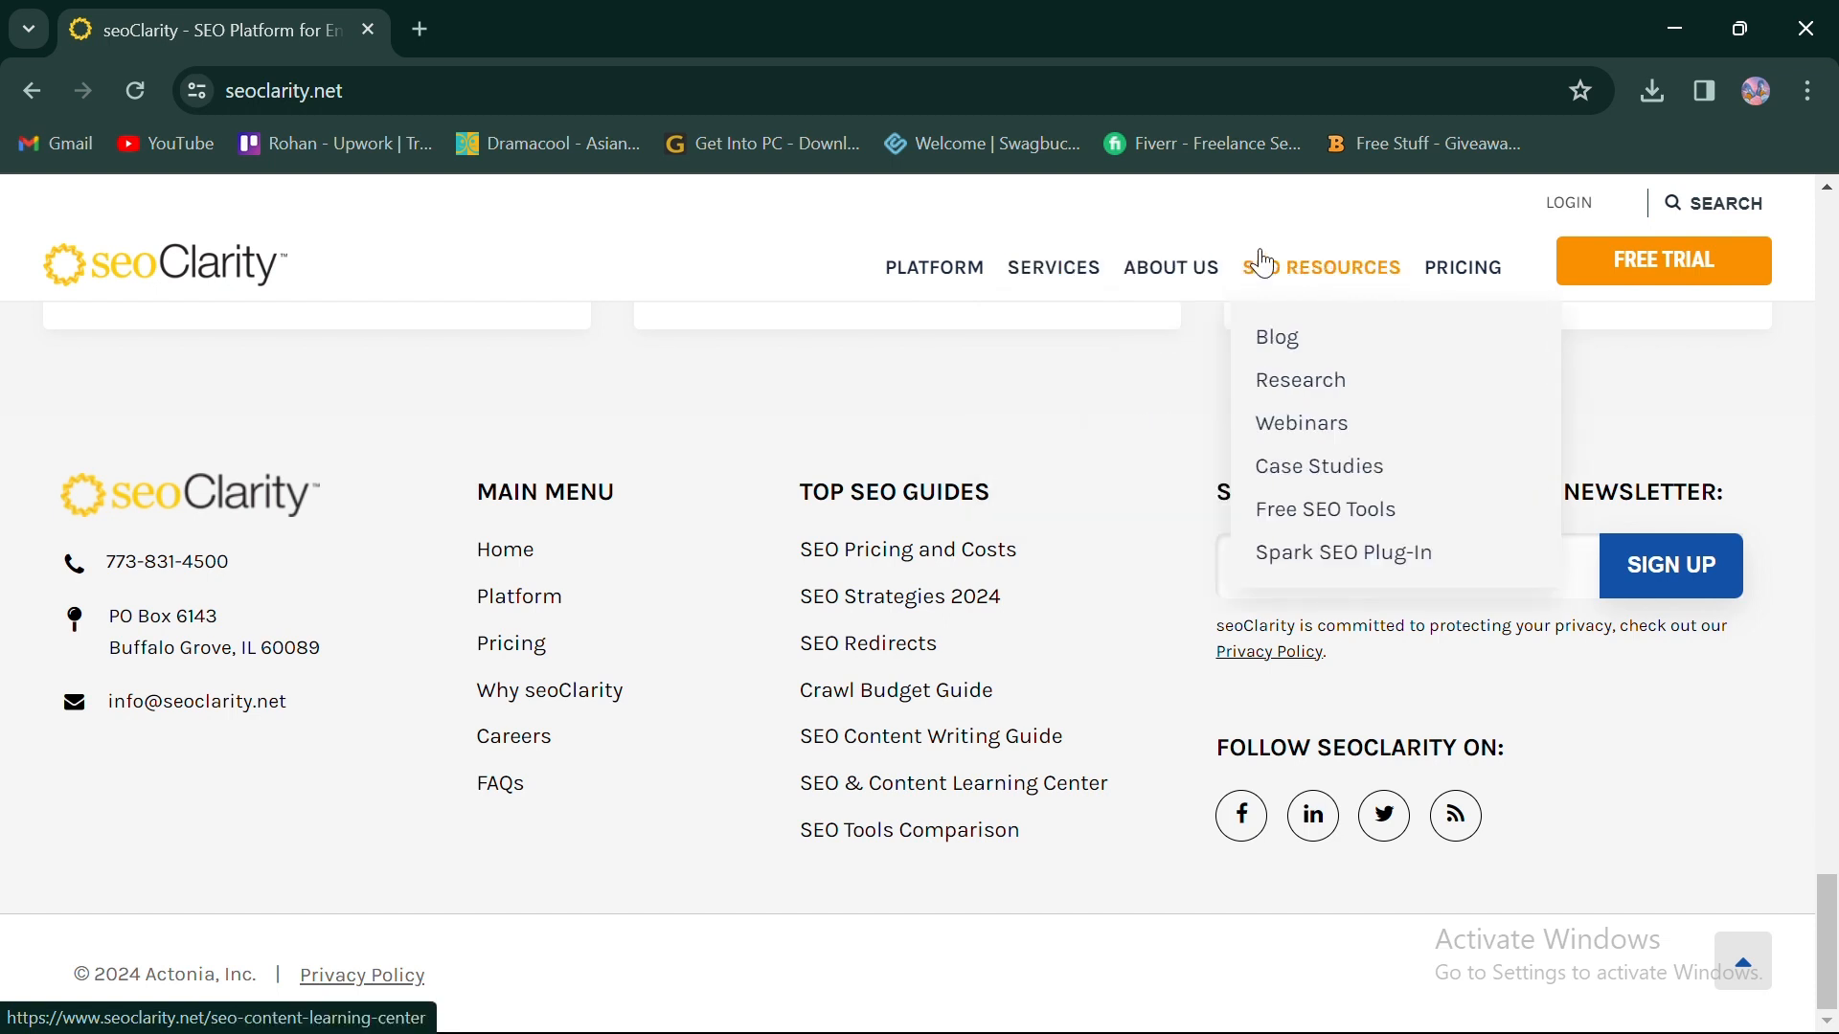
mouse_move(1360, 280)
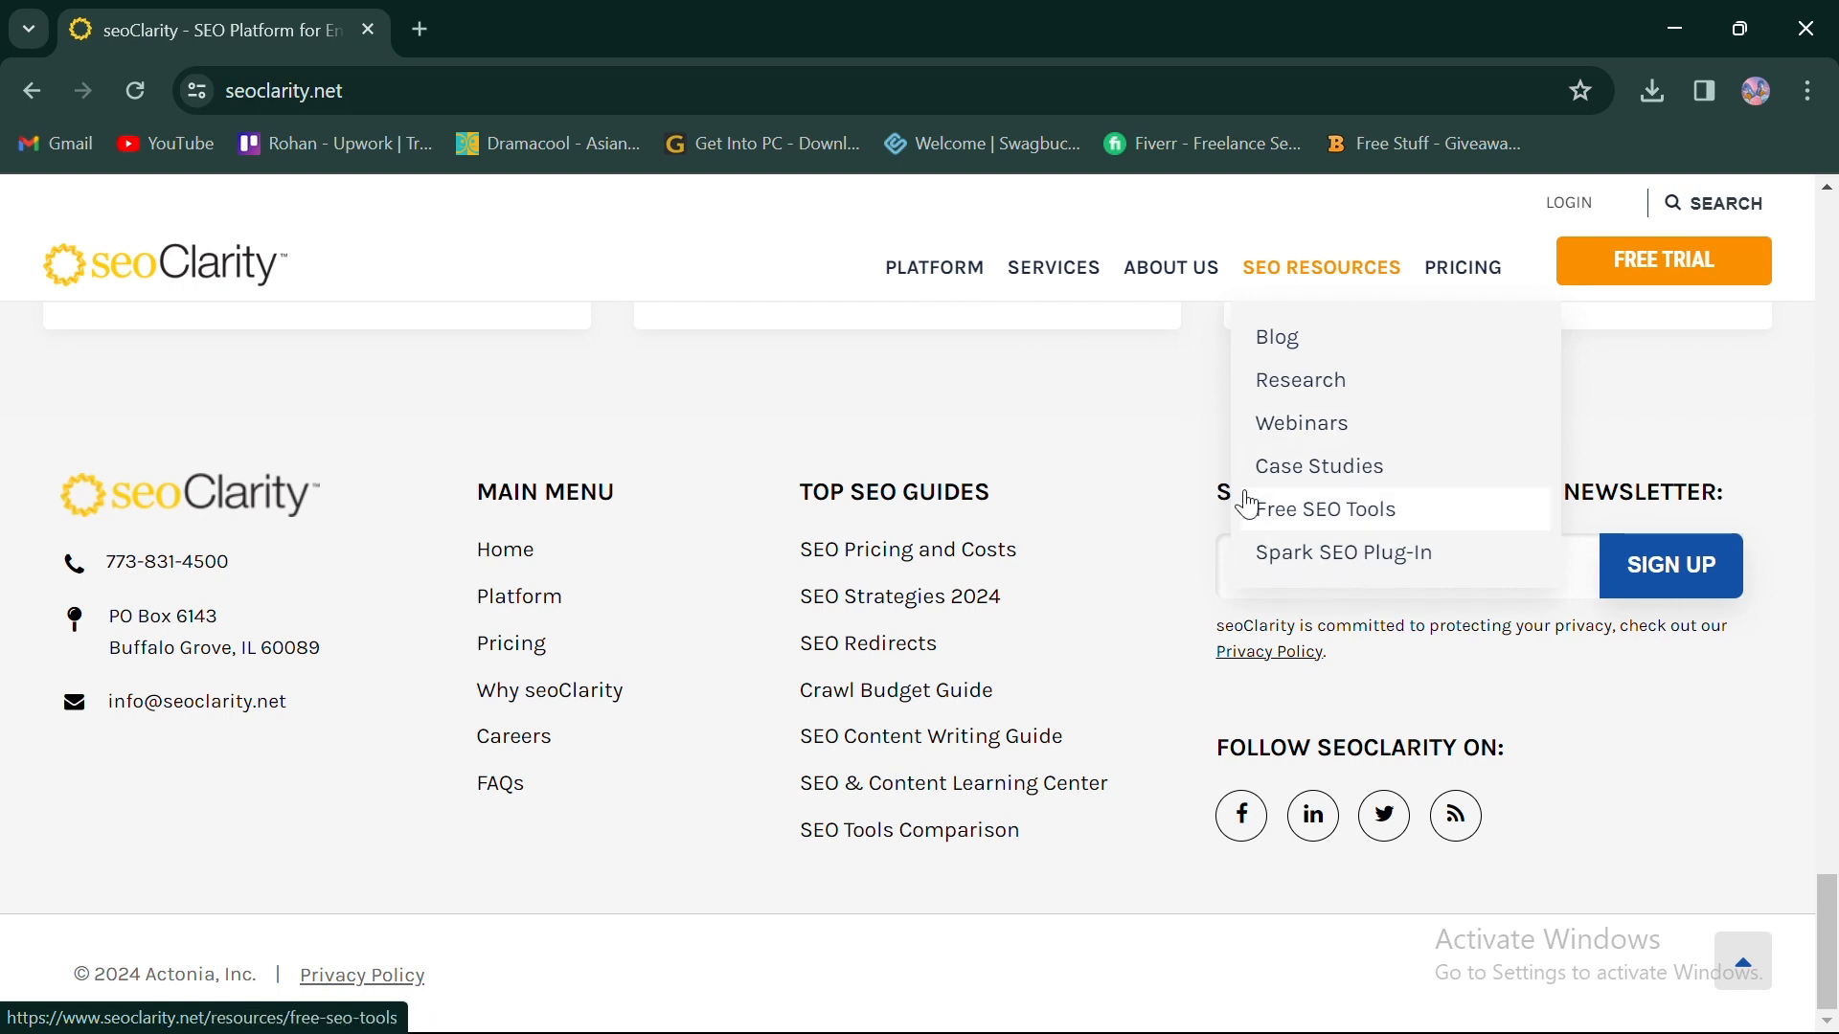
mouse_move(1376, 563)
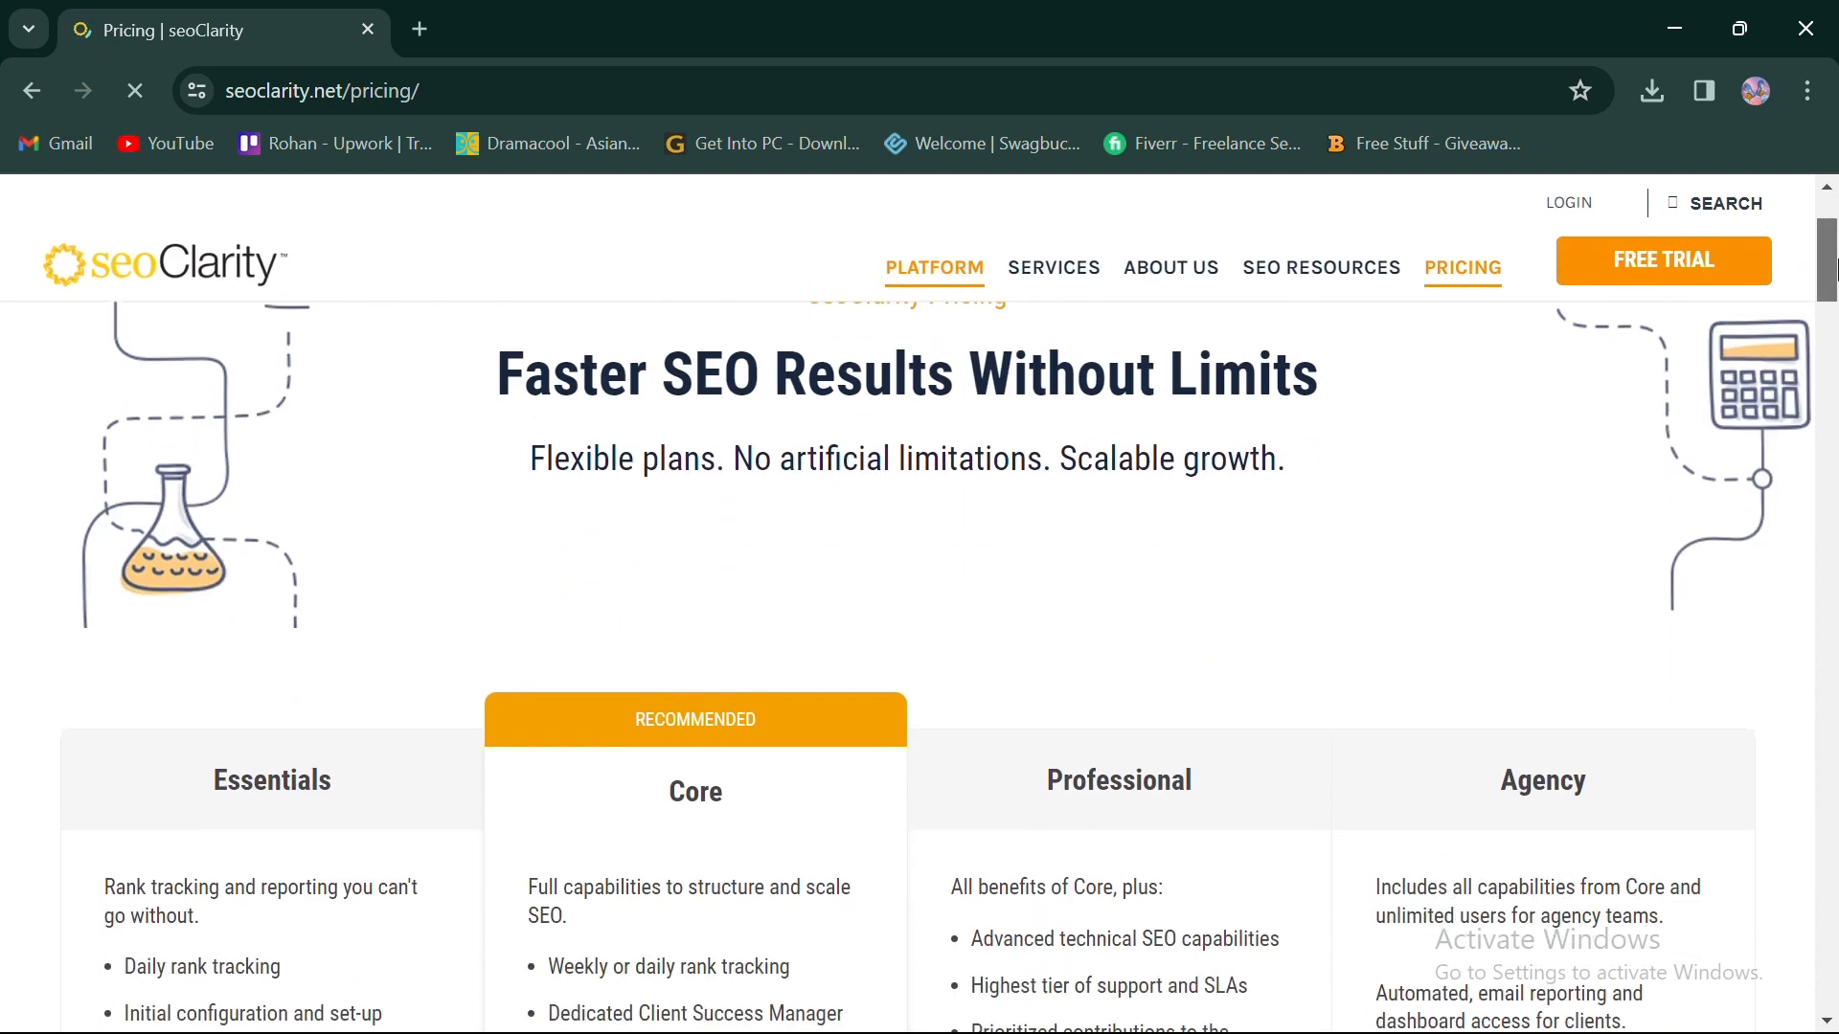
Scroll the seoClarity plans to Compare Plans, showing Core from $3,000 and Professional from $4,500 monthly.
scroll("down", 3)
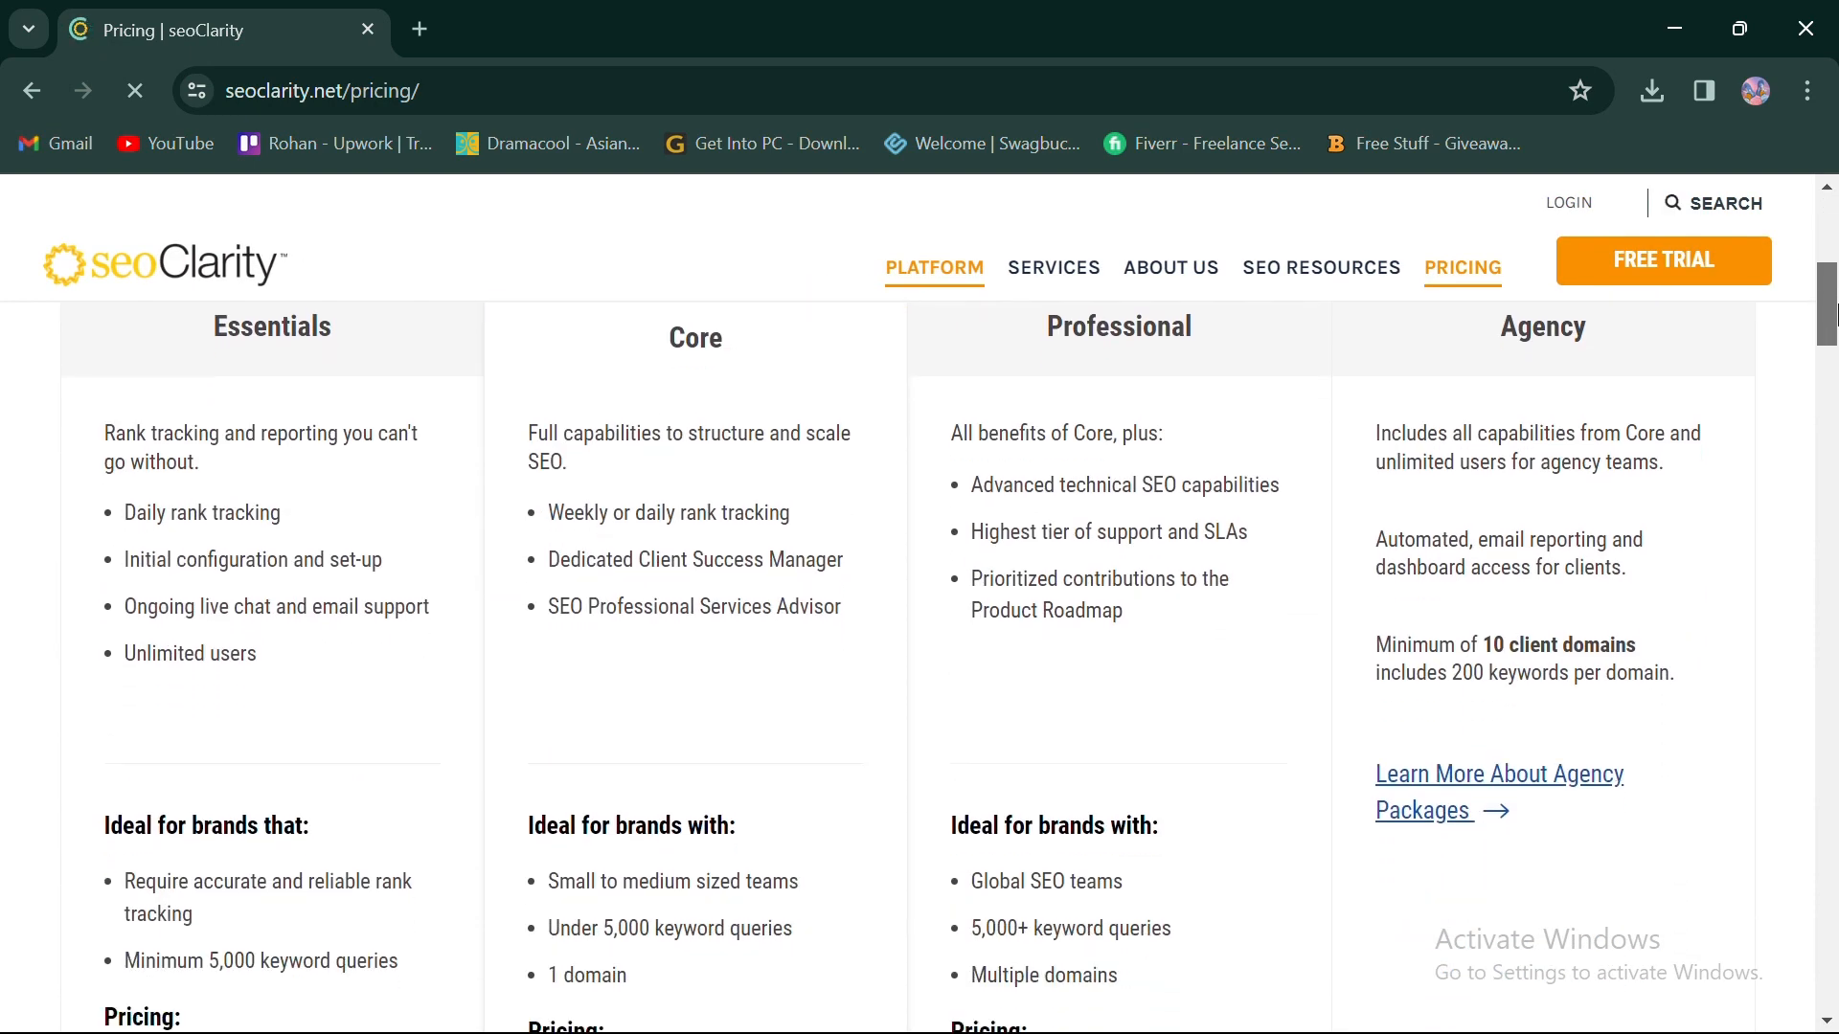
scroll("down", 3)
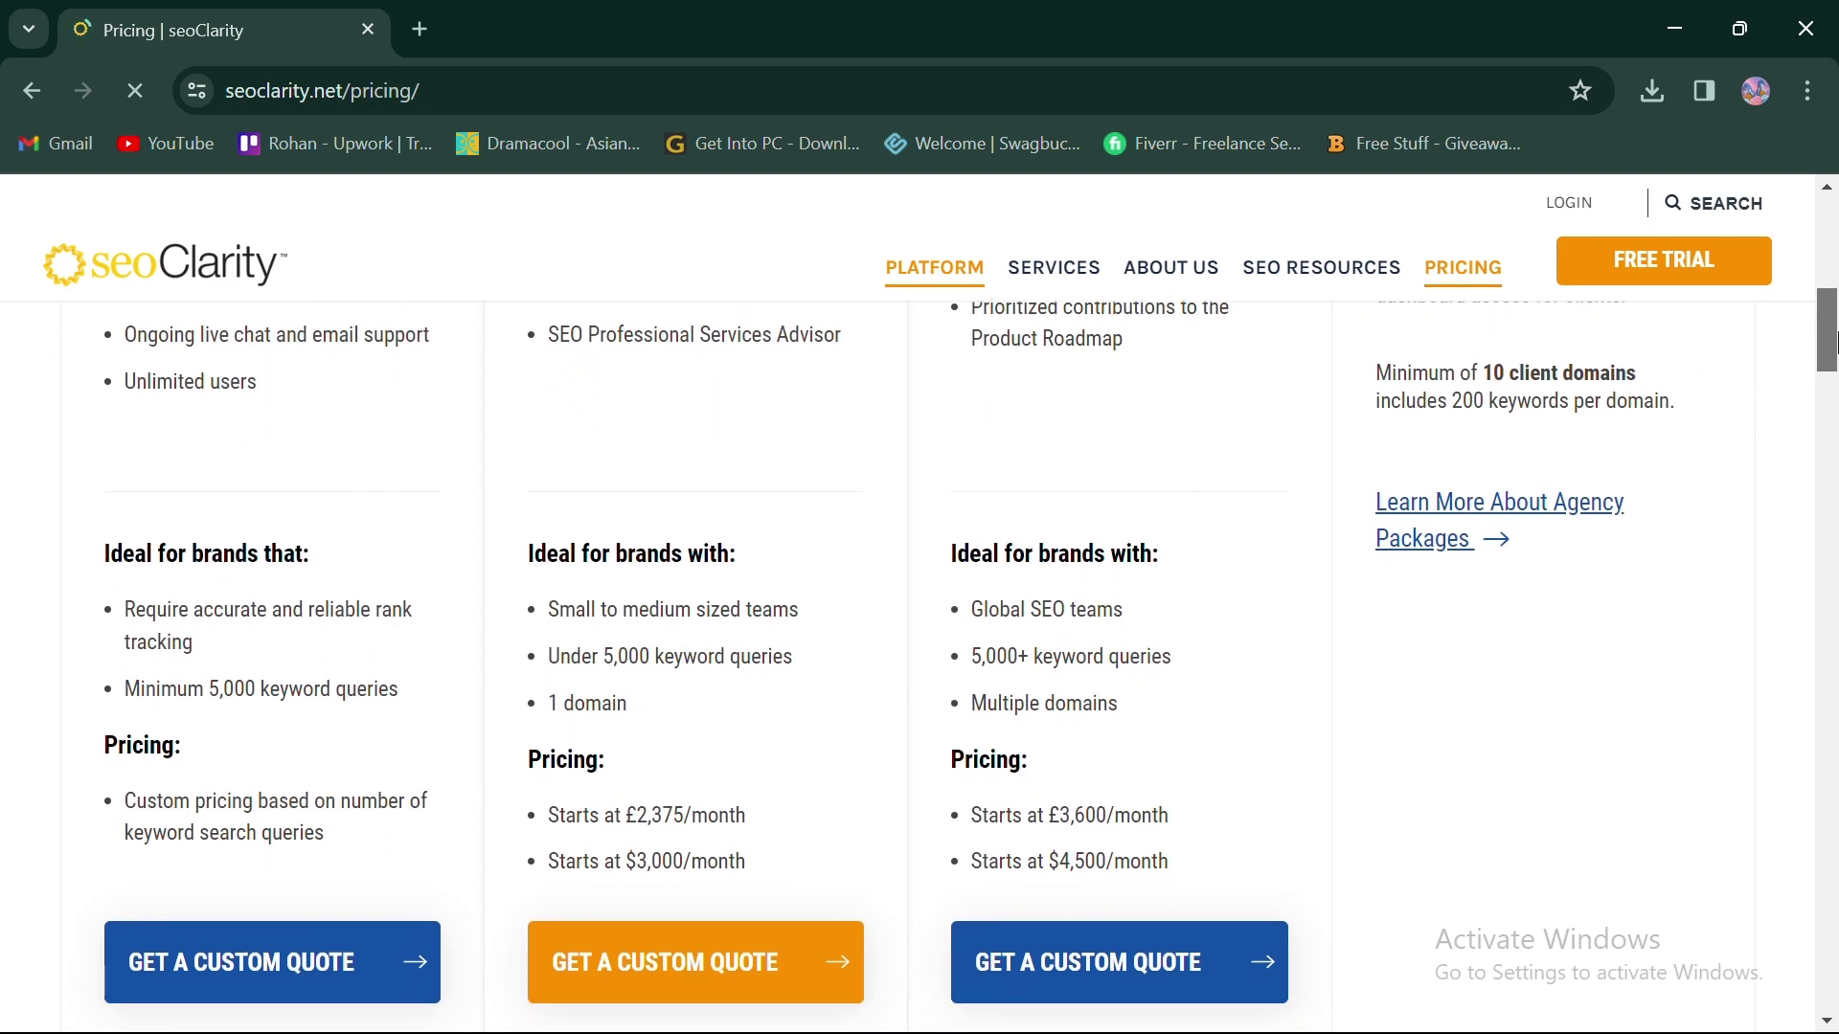
scroll("down", 3)
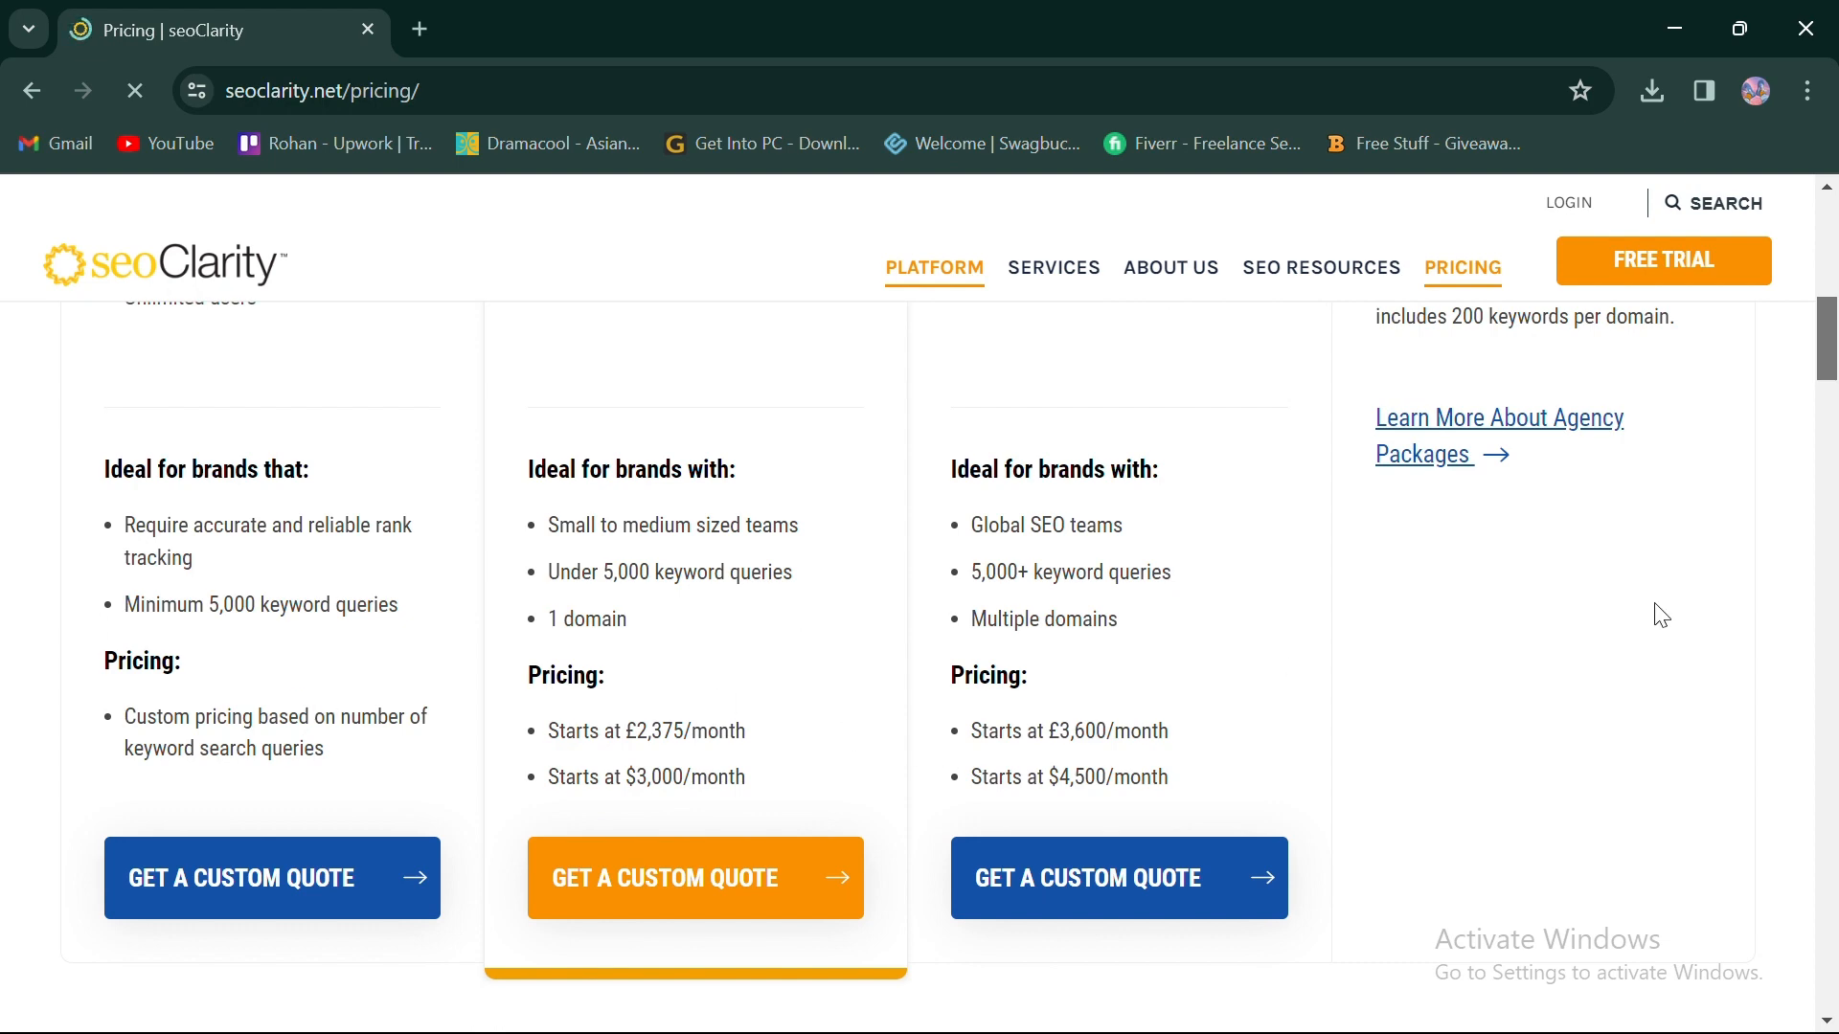
scroll("down", 3)
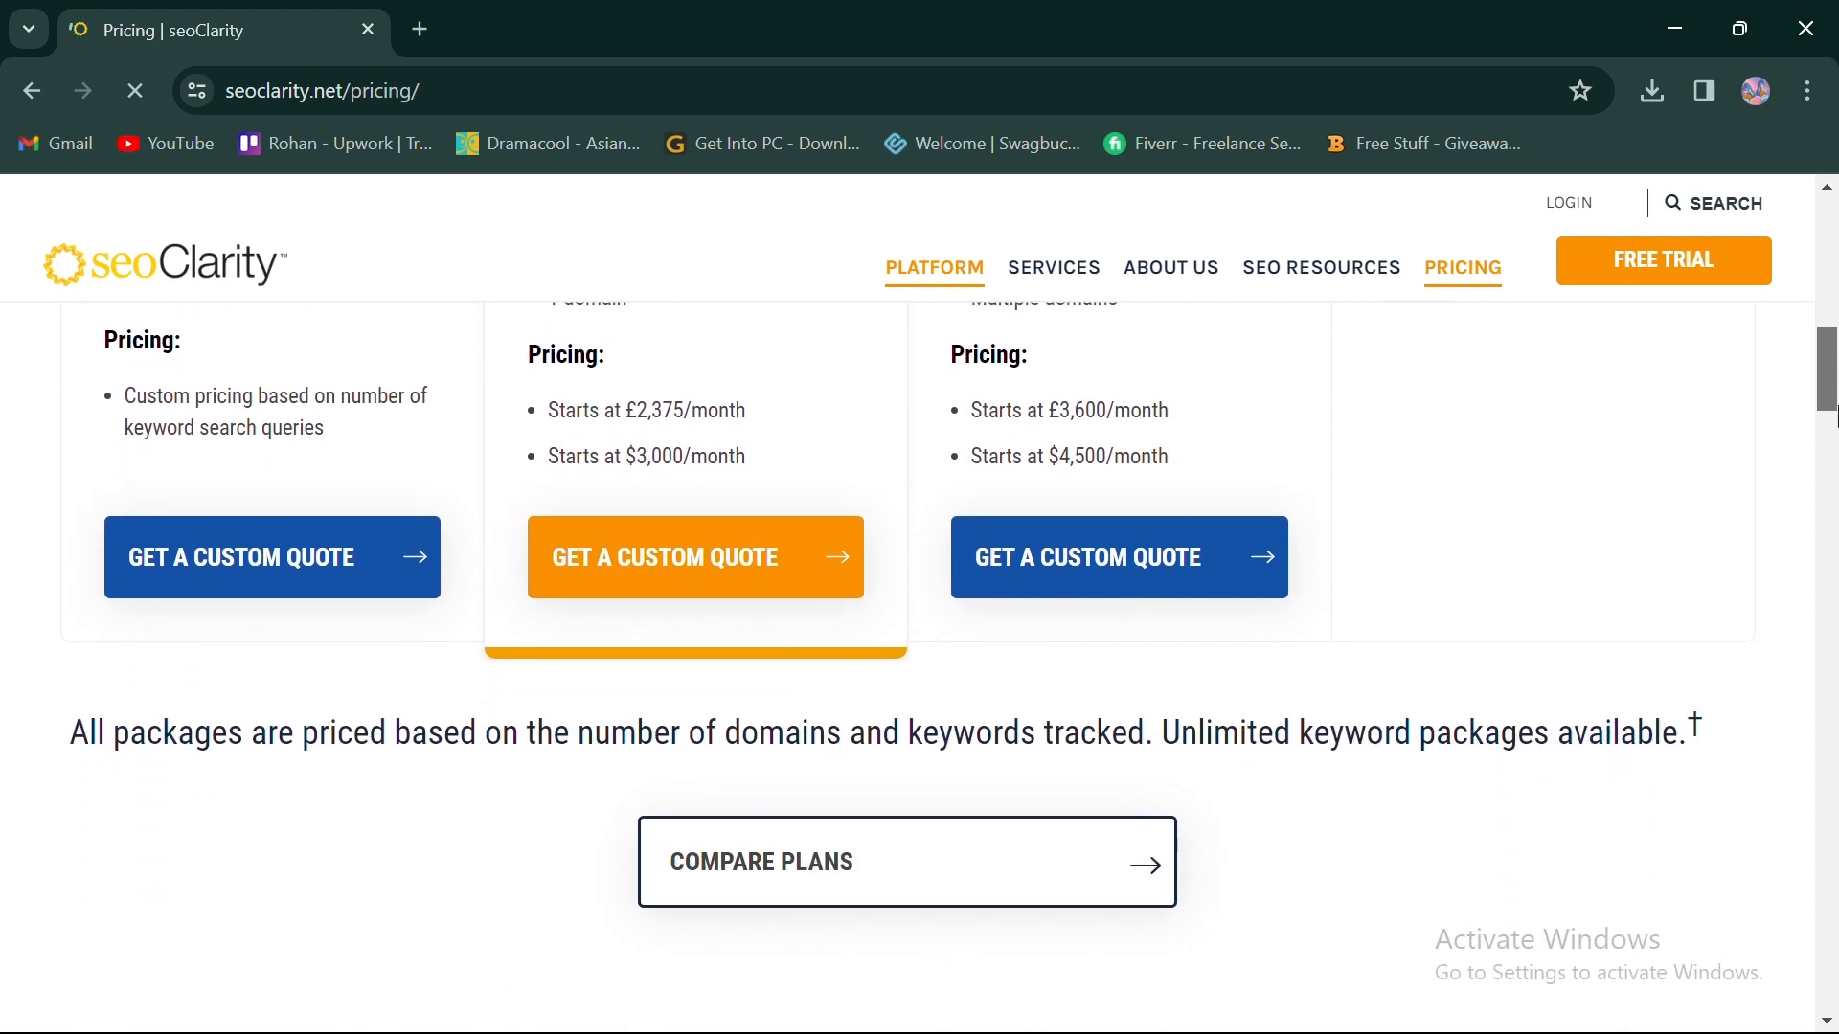